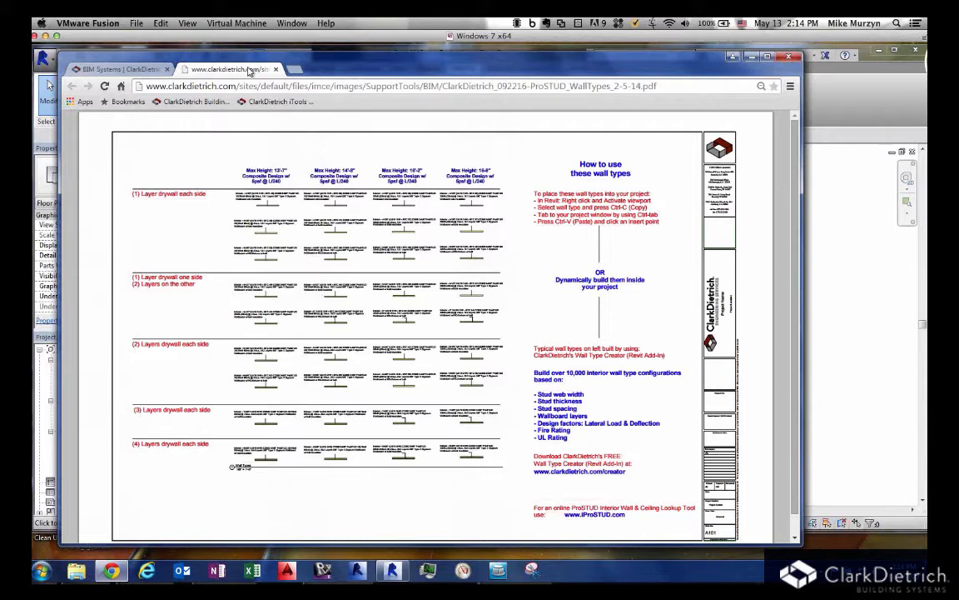
Step: Switch from the Chrome ProSTUD wall types PDF to the Revit project
click(113, 69)
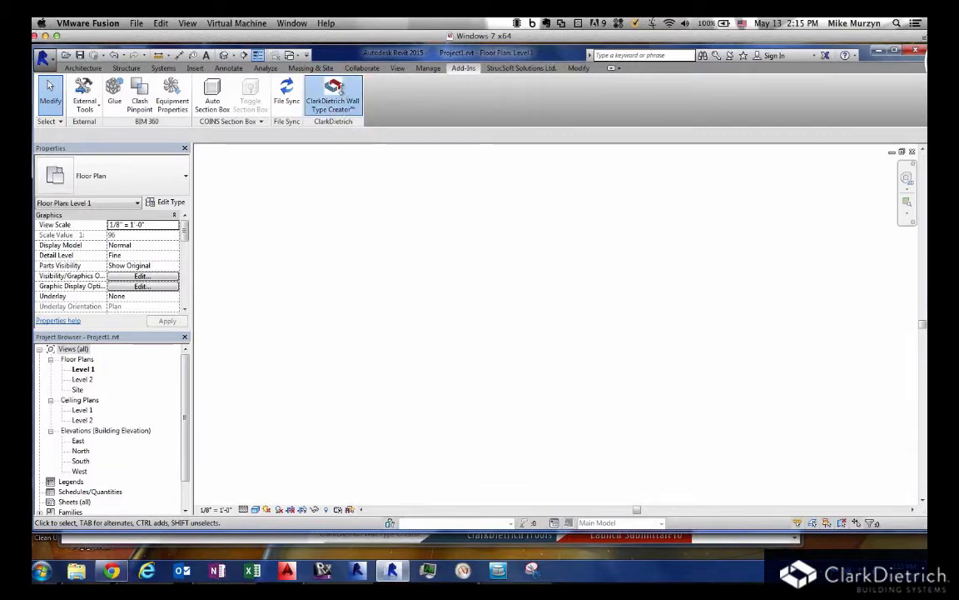
Step: Open and close the Wall Type Creator, then select the placed wall and open its type properties
click(333, 94)
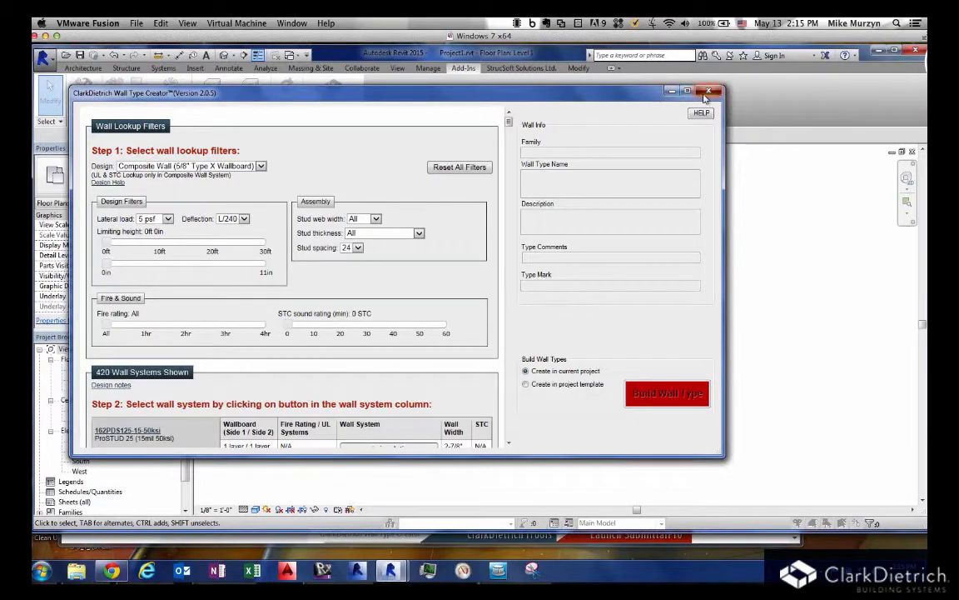
click(711, 89)
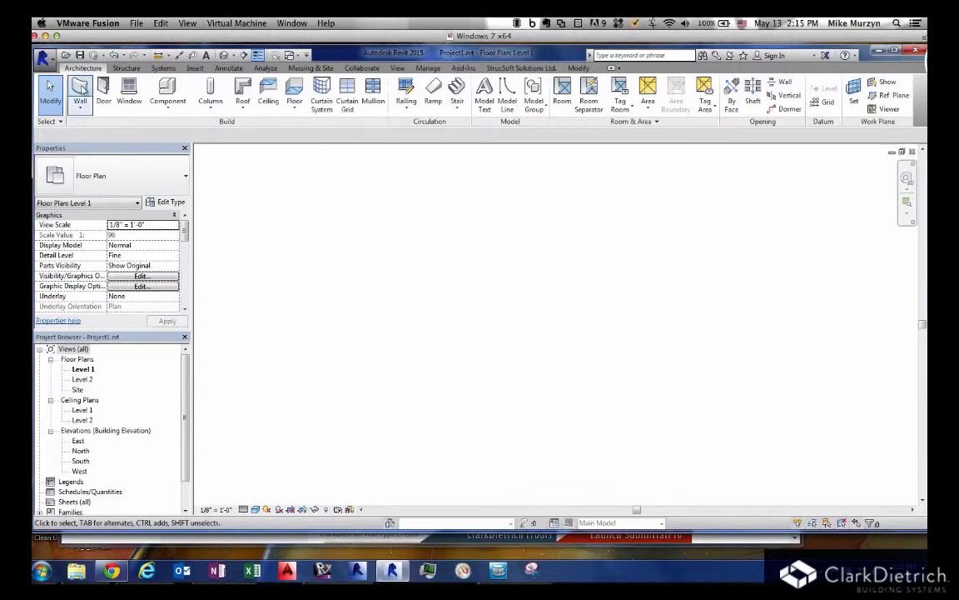
click(77, 92)
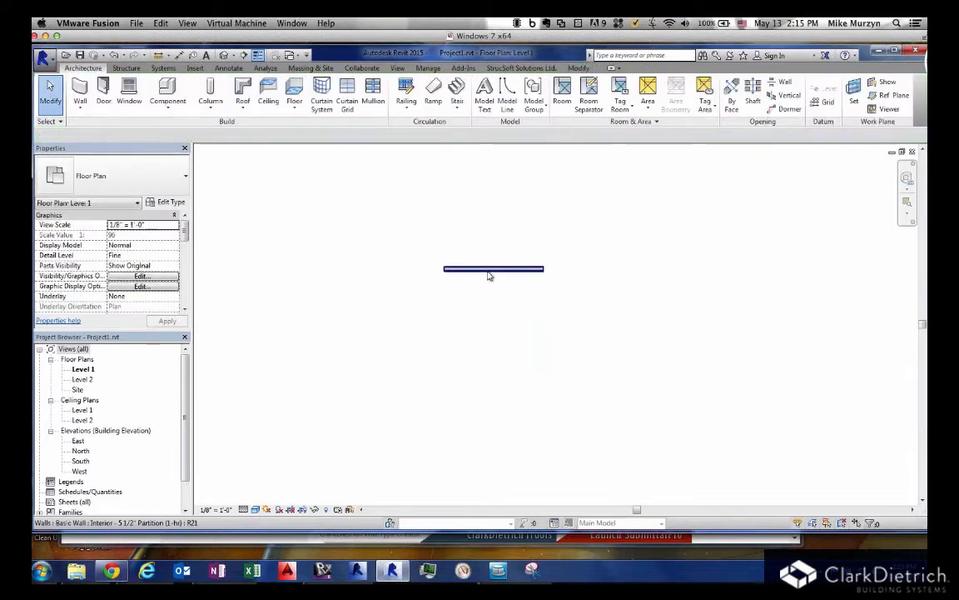
click(493, 269)
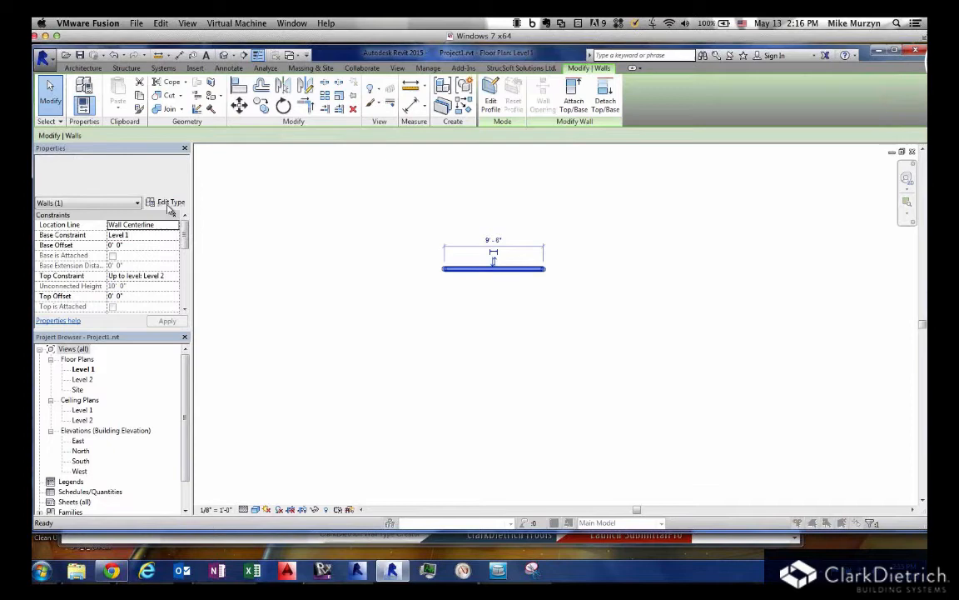
click(166, 201)
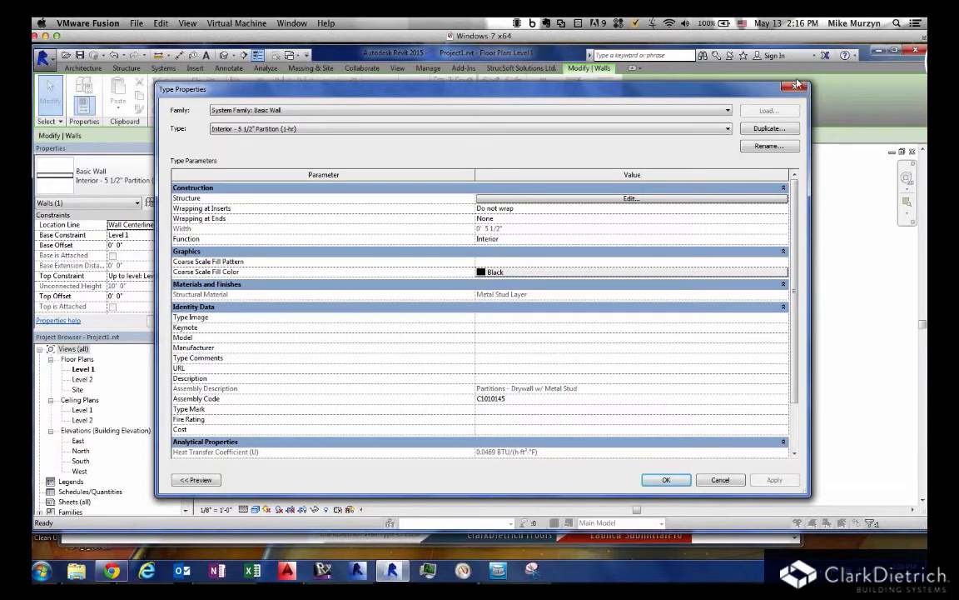
Step: Close the wall's Type Properties dialog
click(666, 479)
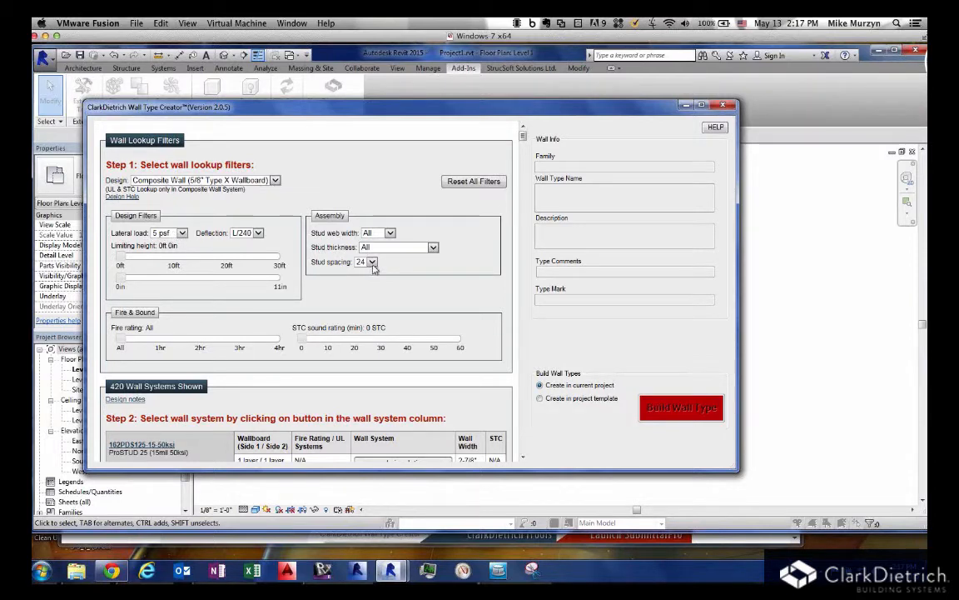
click(372, 261)
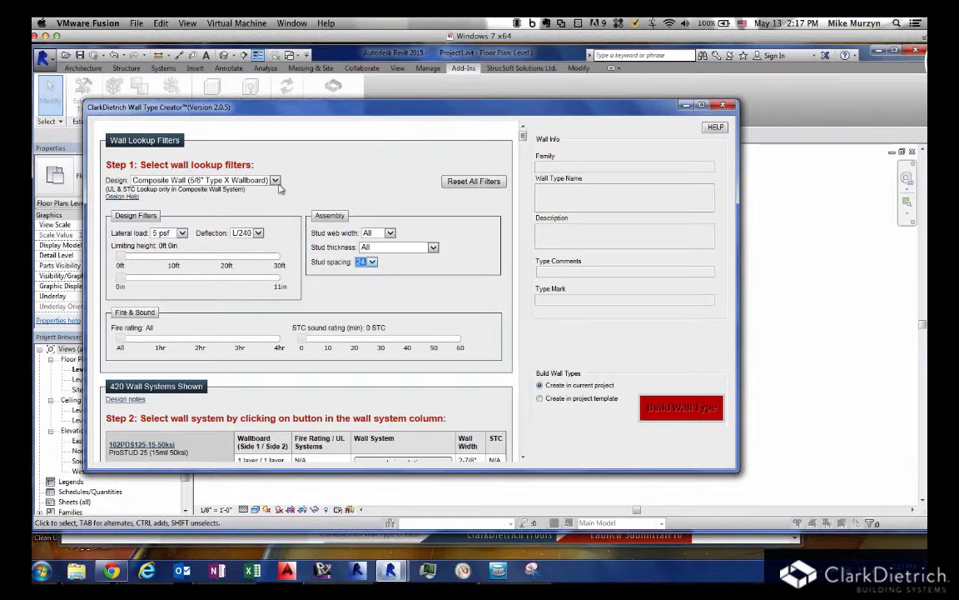
click(274, 180)
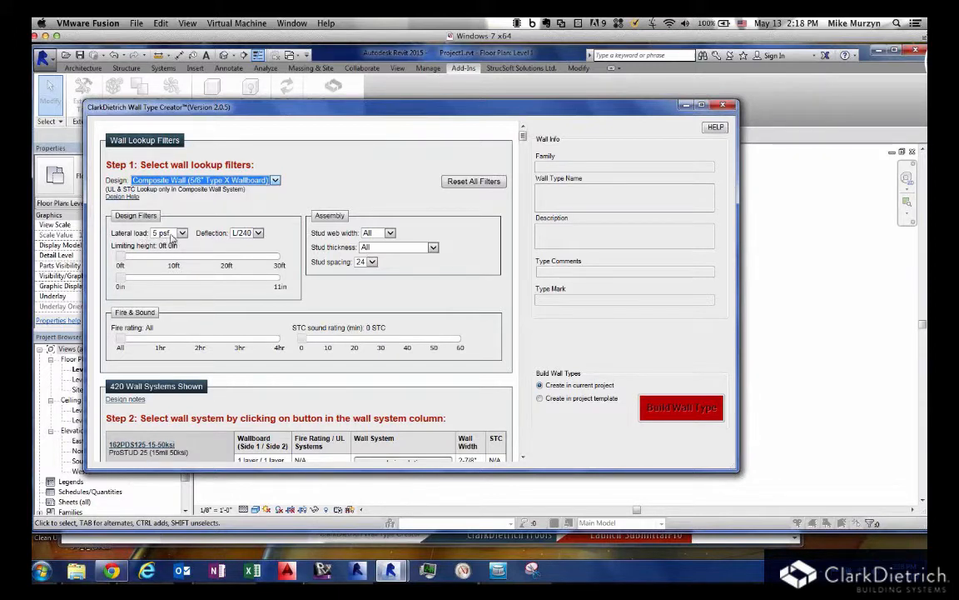
Step: Keep lateral load at 5 psf and deflection at L/240, and drag limiting height to 12 ft
click(183, 233)
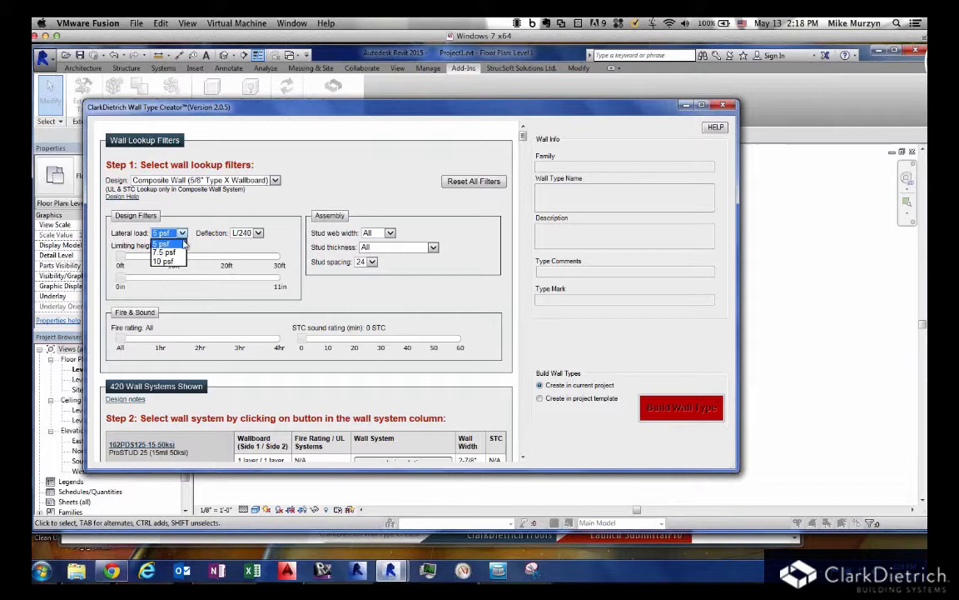
click(164, 242)
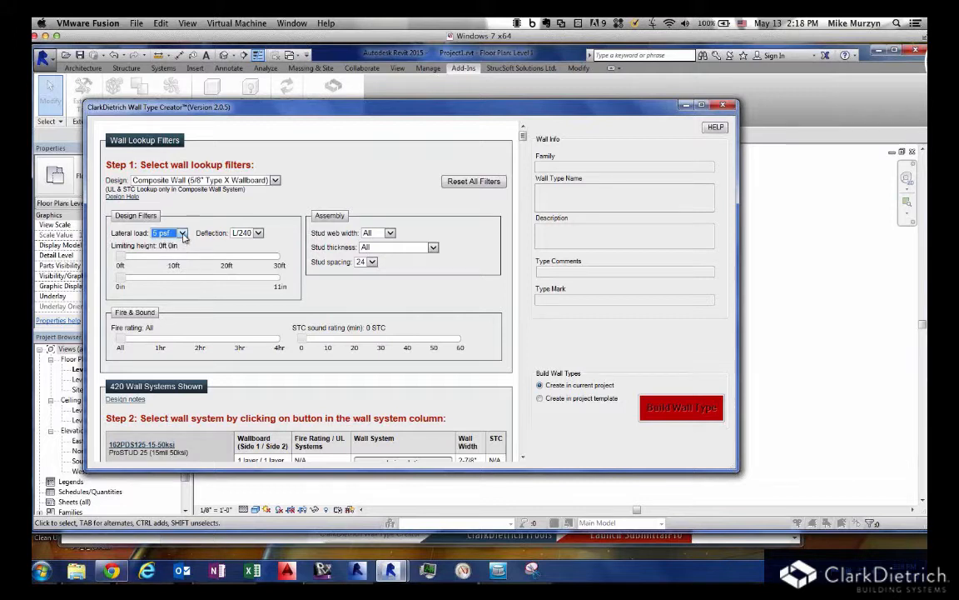
click(268, 232)
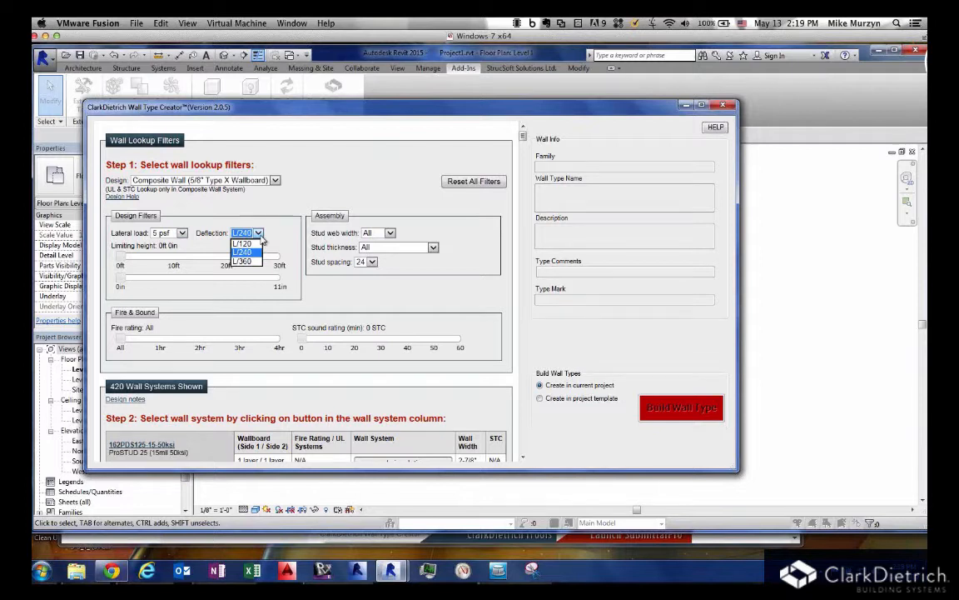
click(243, 252)
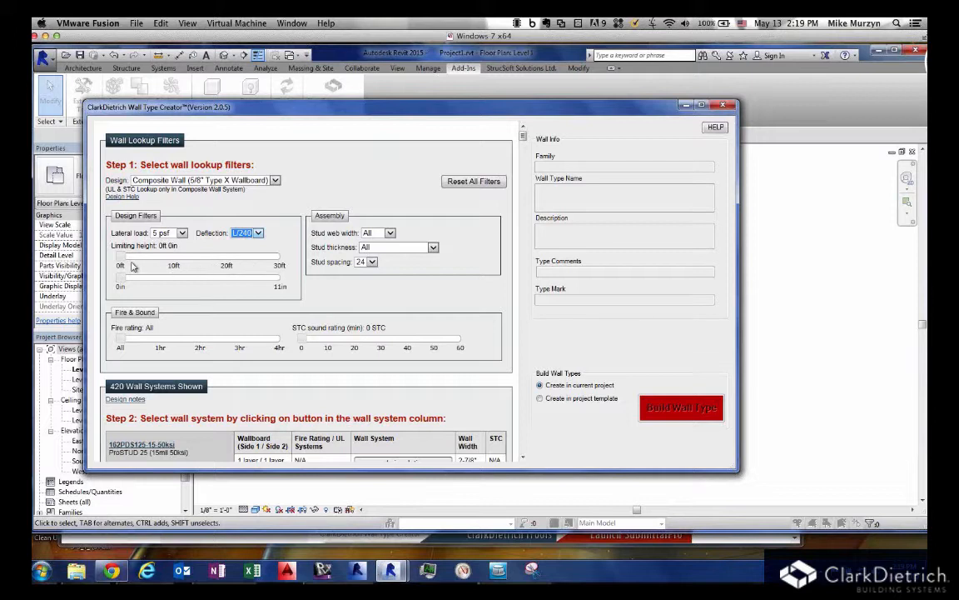
drag(121, 254, 171, 254)
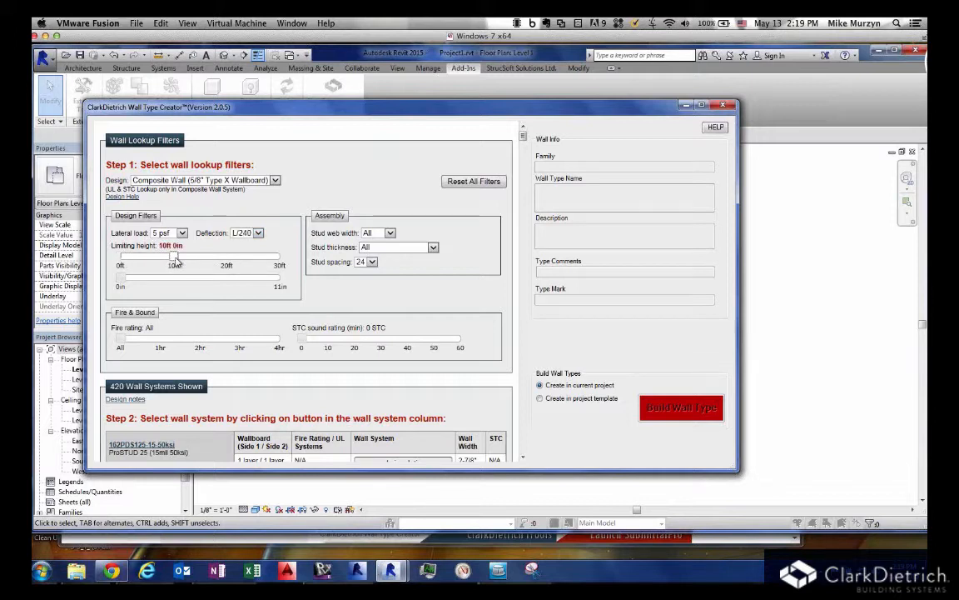
drag(175, 256, 185, 256)
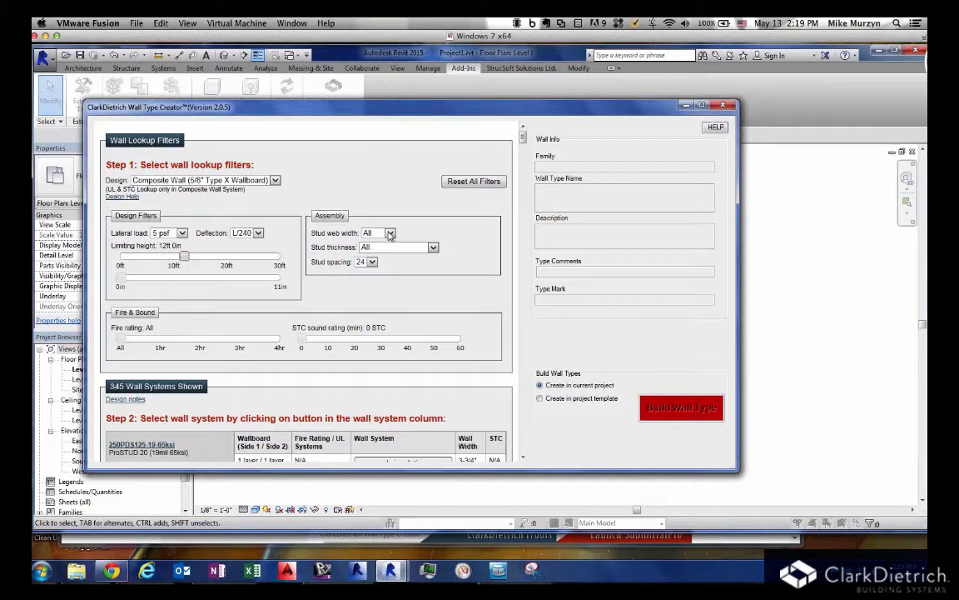
Step: Filter for 3-5/8" stud web width, Pro25 (15mil 50ksi) thickness and a 2 hr rating
click(390, 232)
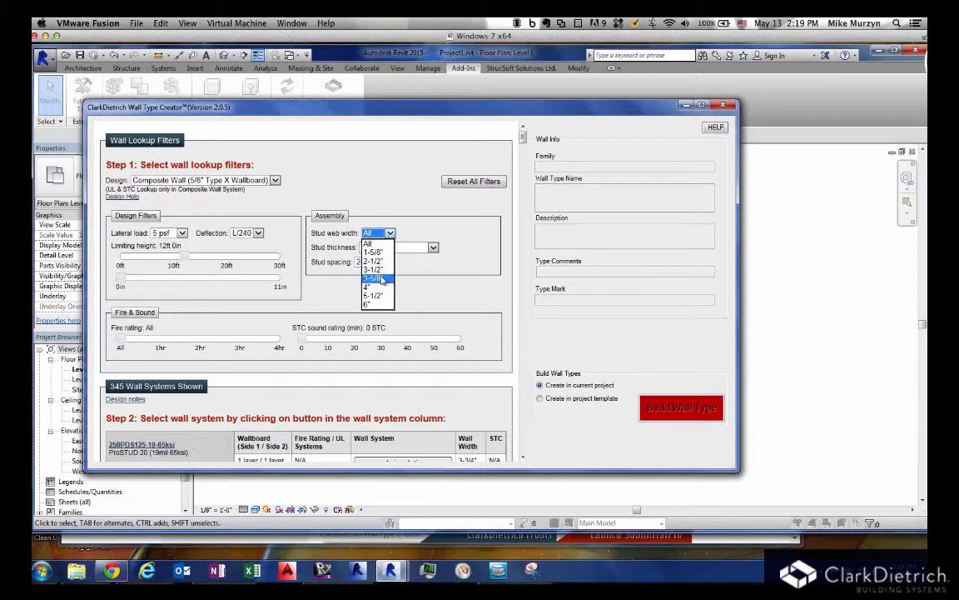
click(371, 279)
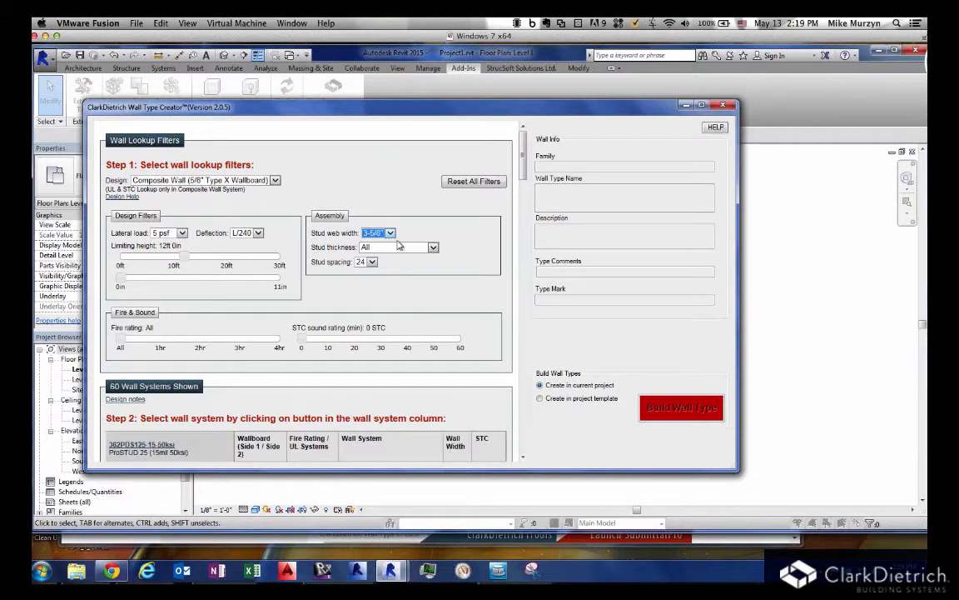
mouse_move(421, 253)
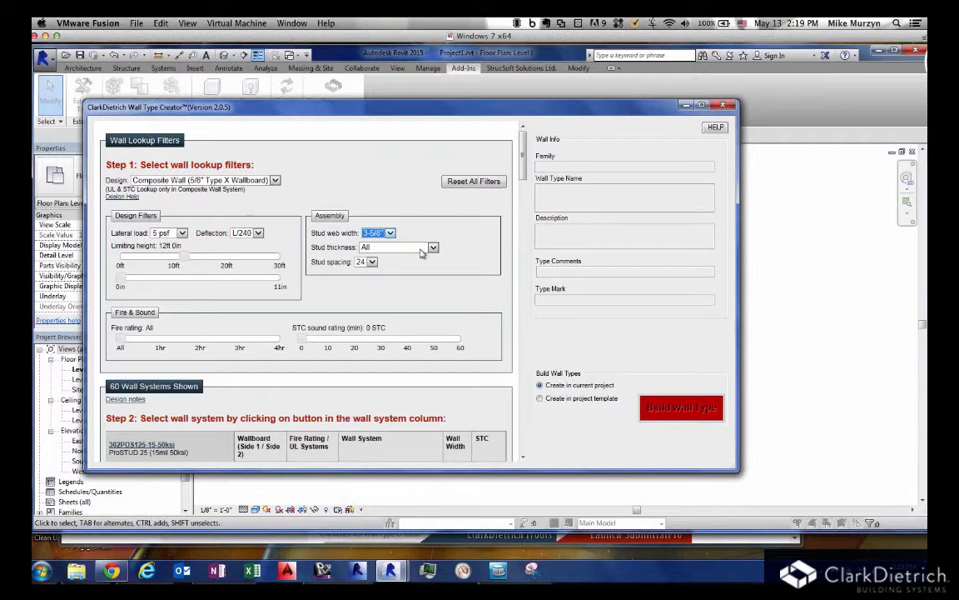
click(432, 247)
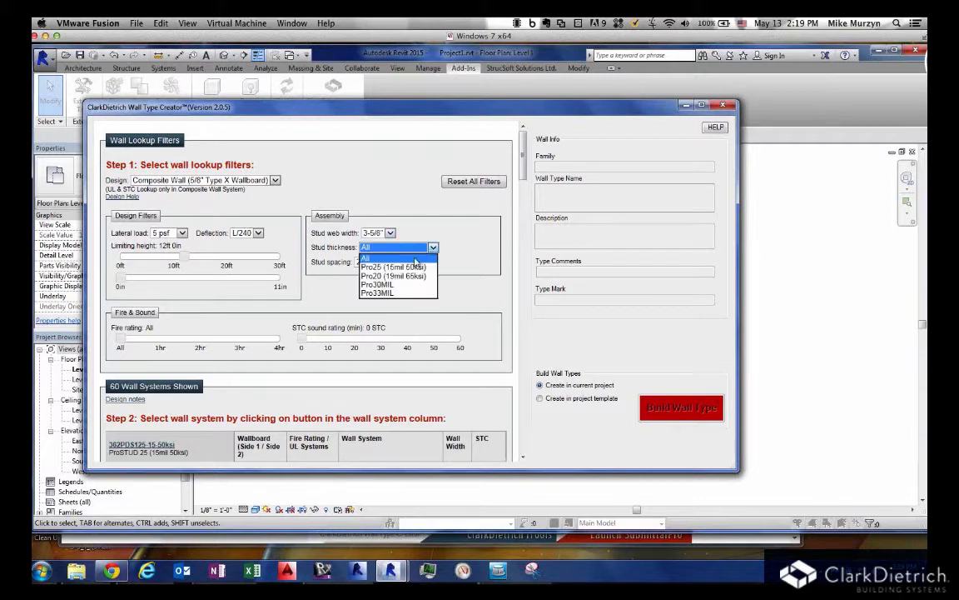
click(390, 267)
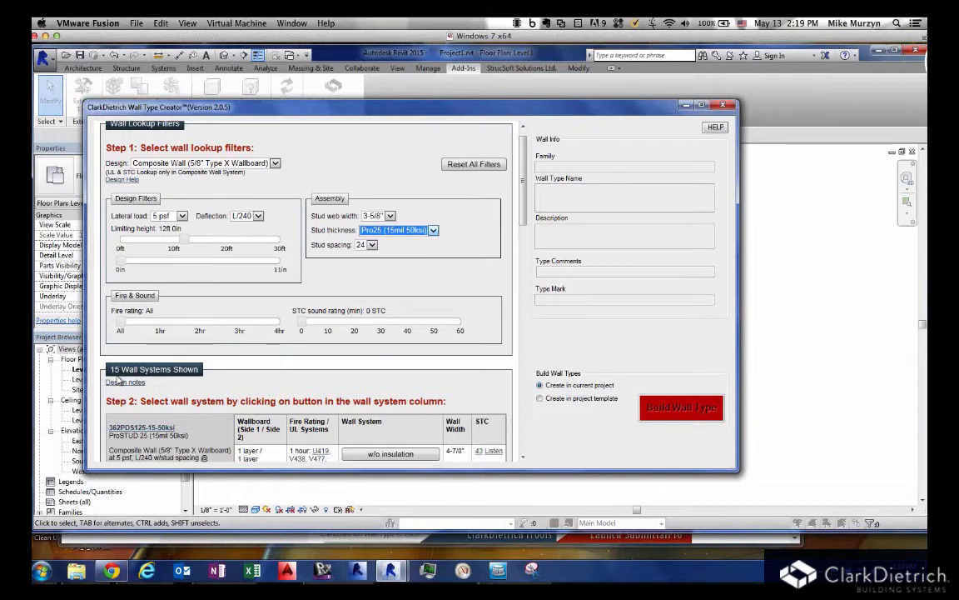
click(199, 321)
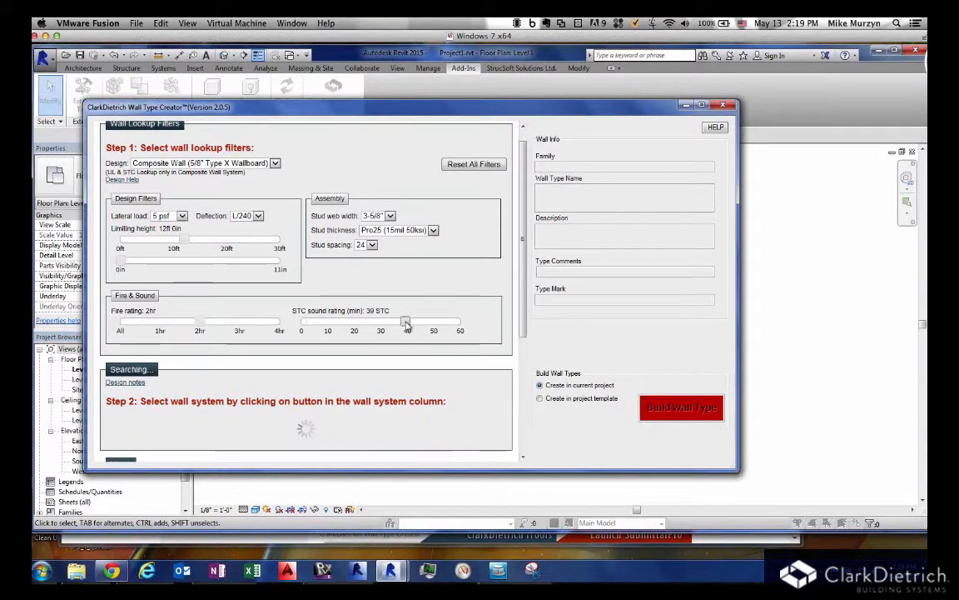
drag(404, 322, 409, 322)
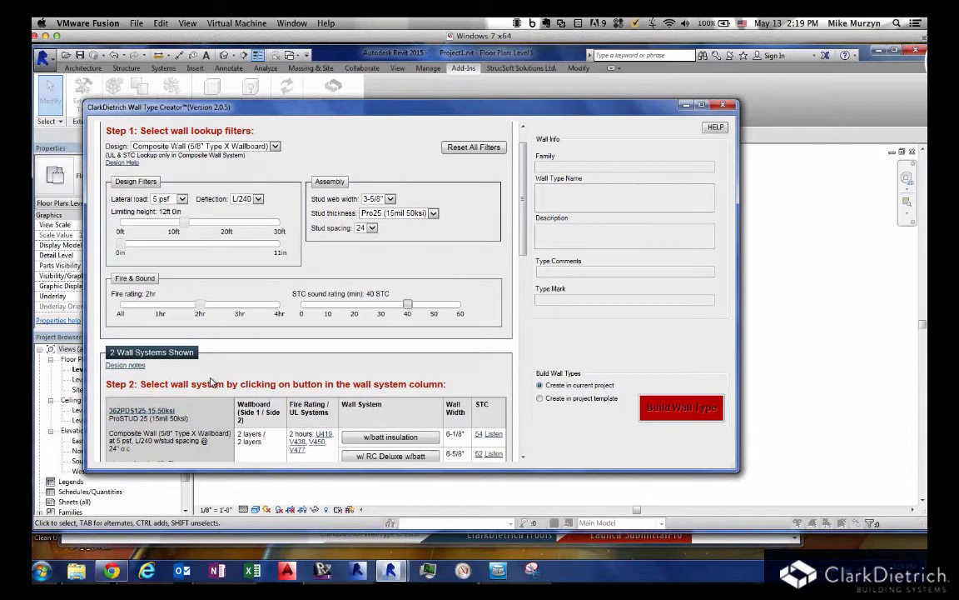
scroll(down, 3)
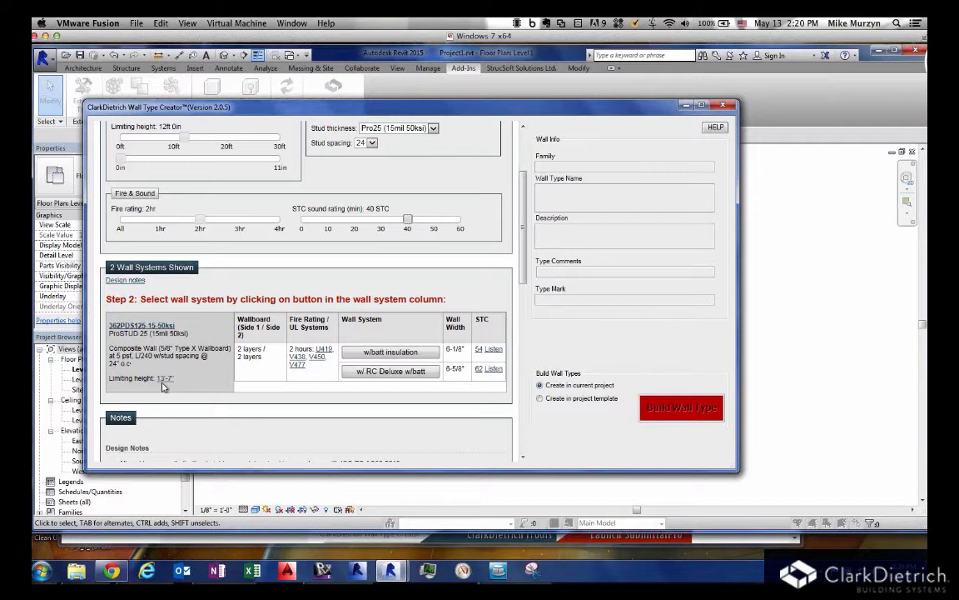
mouse_move(259, 365)
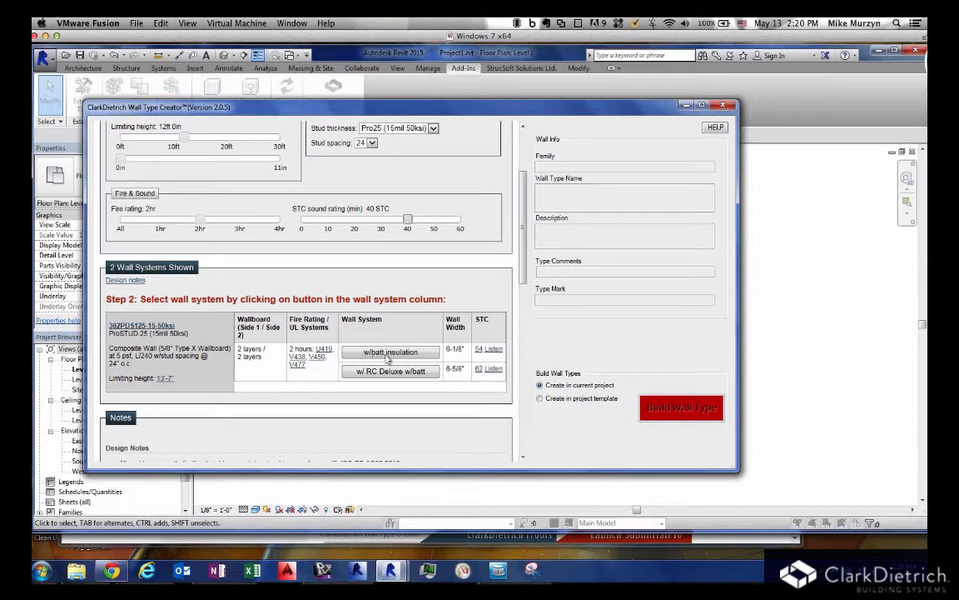
mouse_move(403, 376)
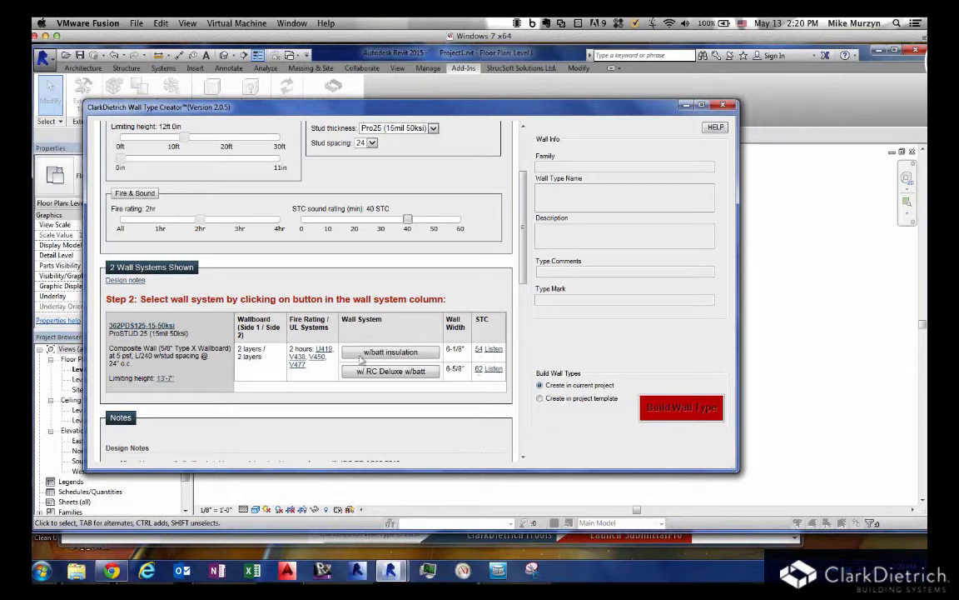
mouse_move(321, 286)
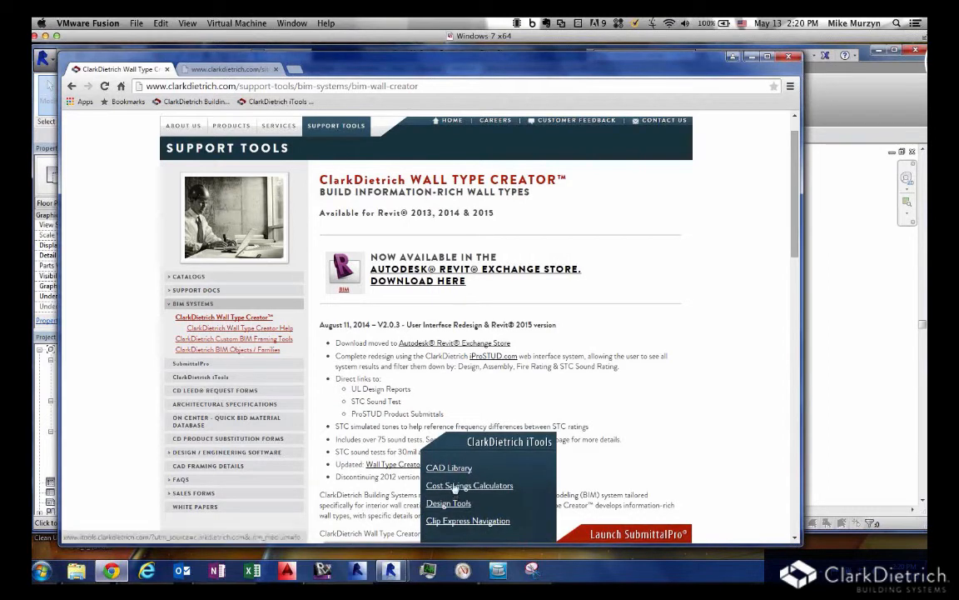
mouse_move(507, 451)
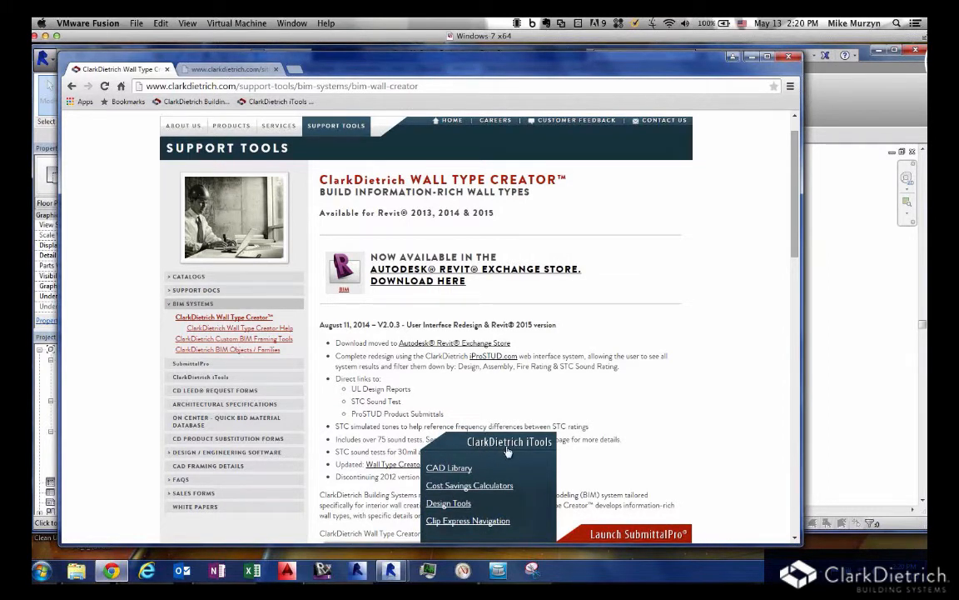
mouse_move(447, 502)
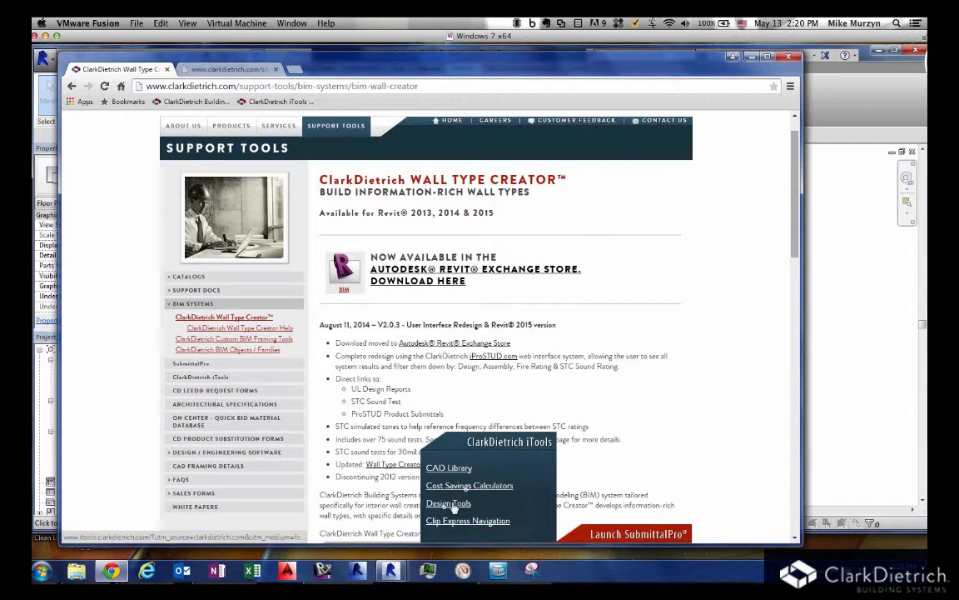
Step: Open ClarkDietrich iTools Design Tools and scroll toward the iProSTUD lookup tool
click(448, 502)
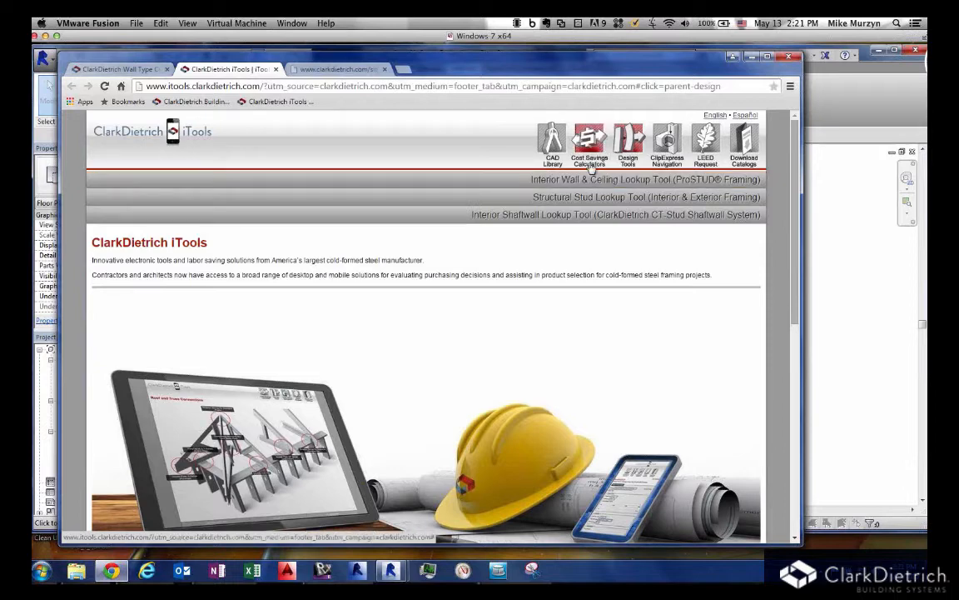
mouse_move(587, 180)
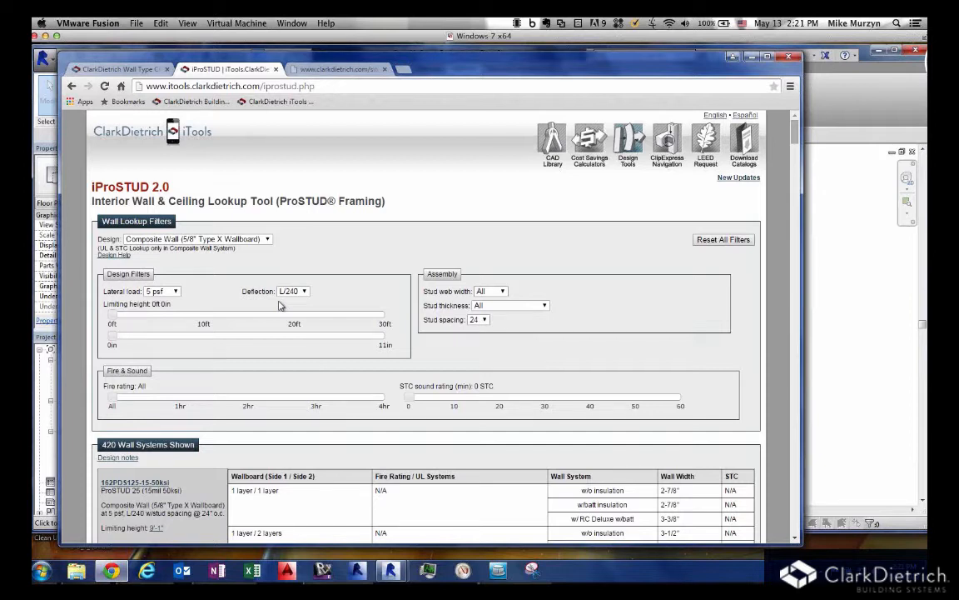
mouse_move(818, 180)
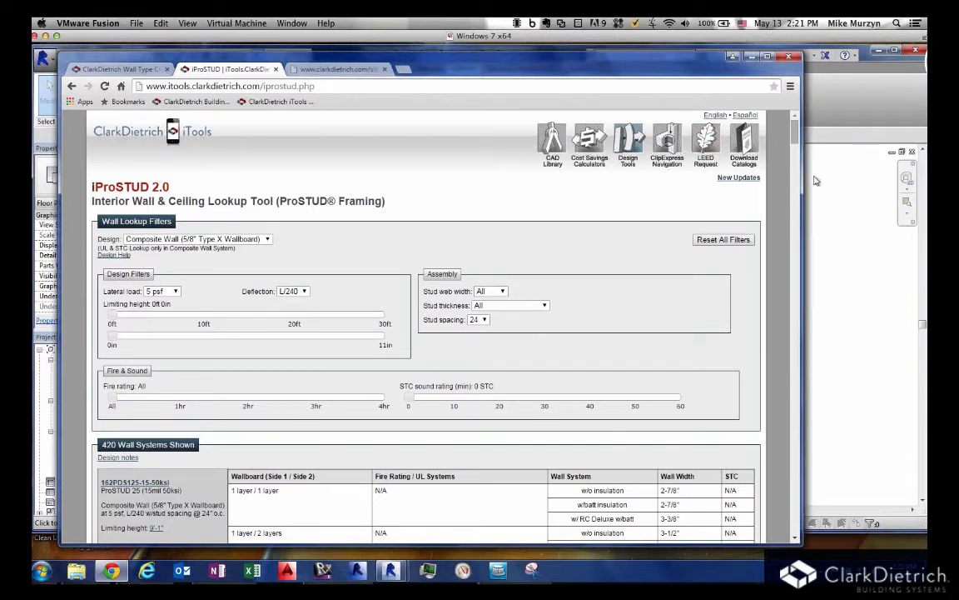
mouse_move(326, 255)
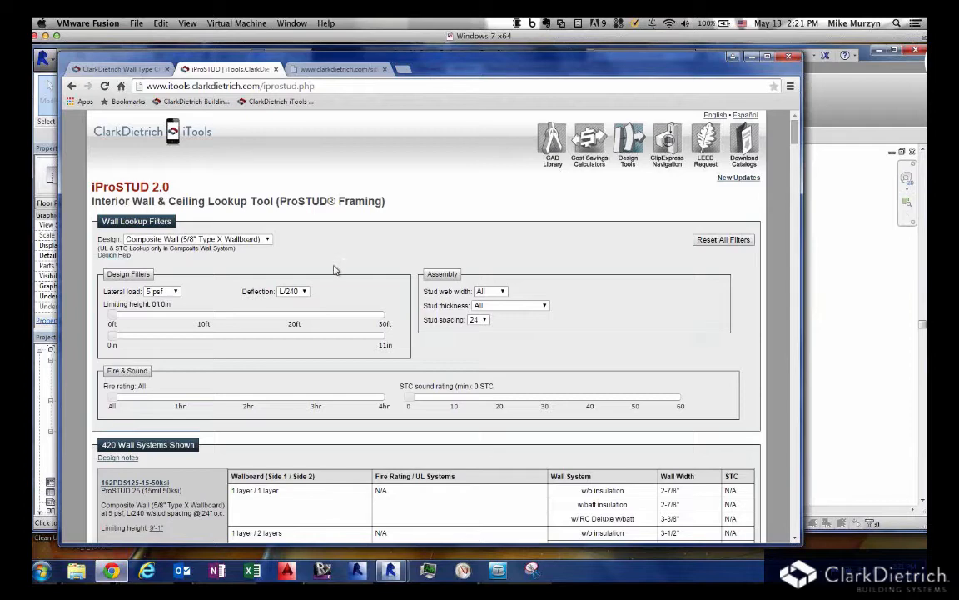
scroll(down, 3)
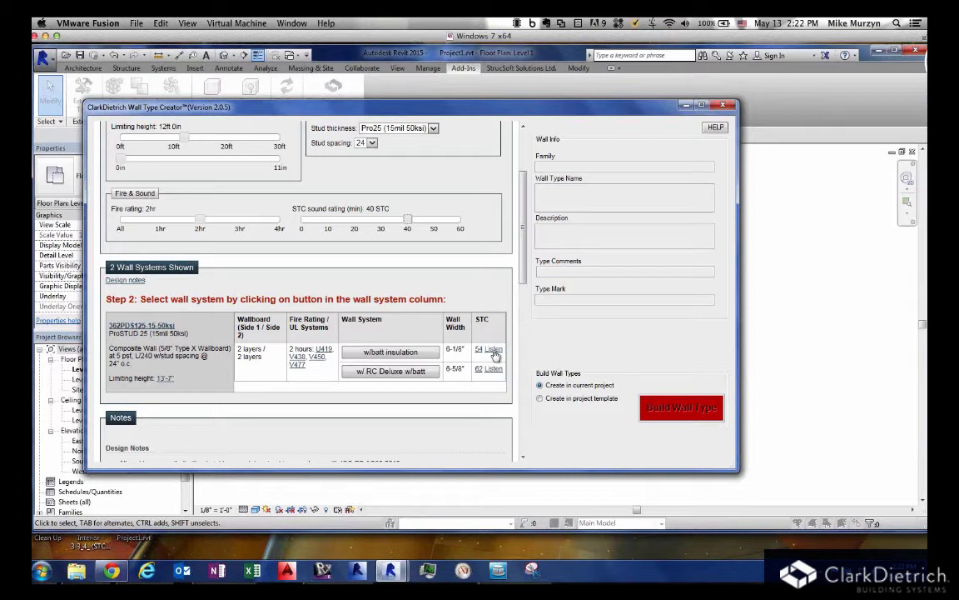
click(493, 349)
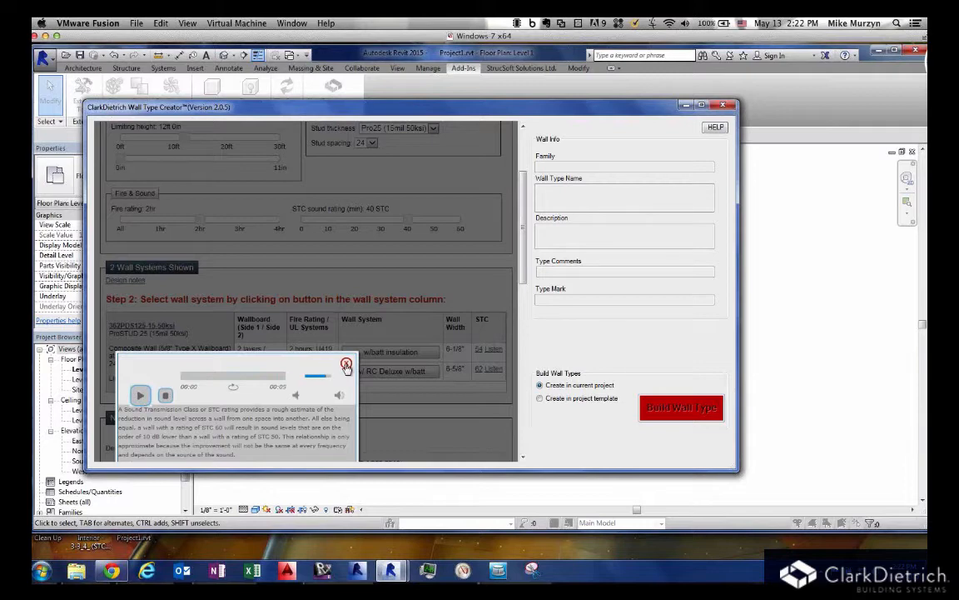
click(345, 364)
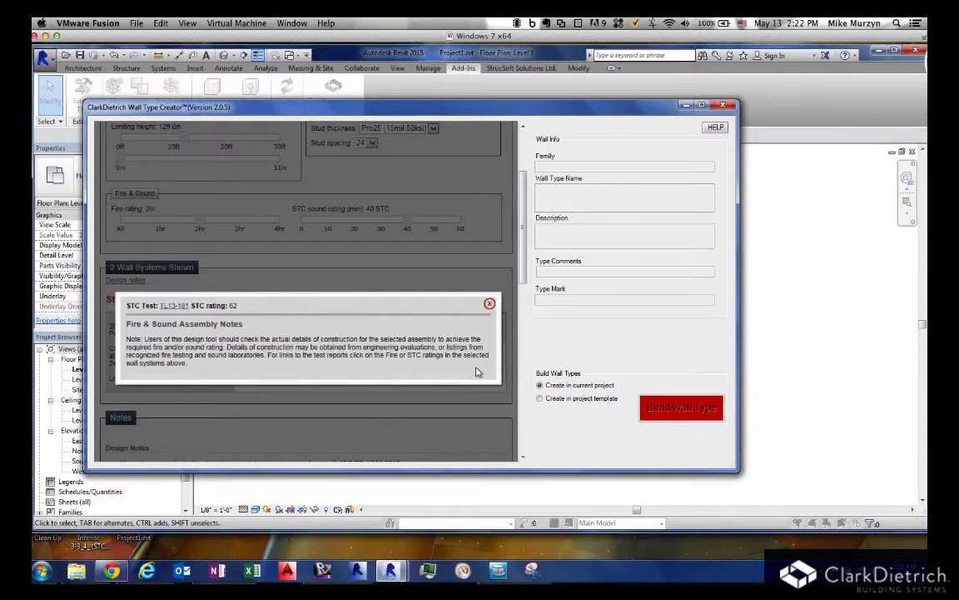
click(489, 304)
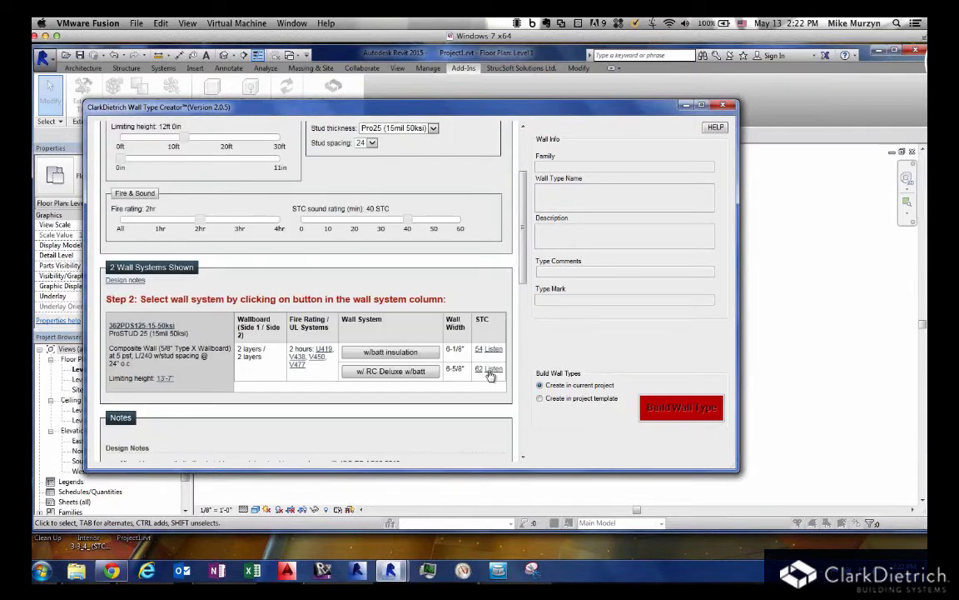
click(495, 368)
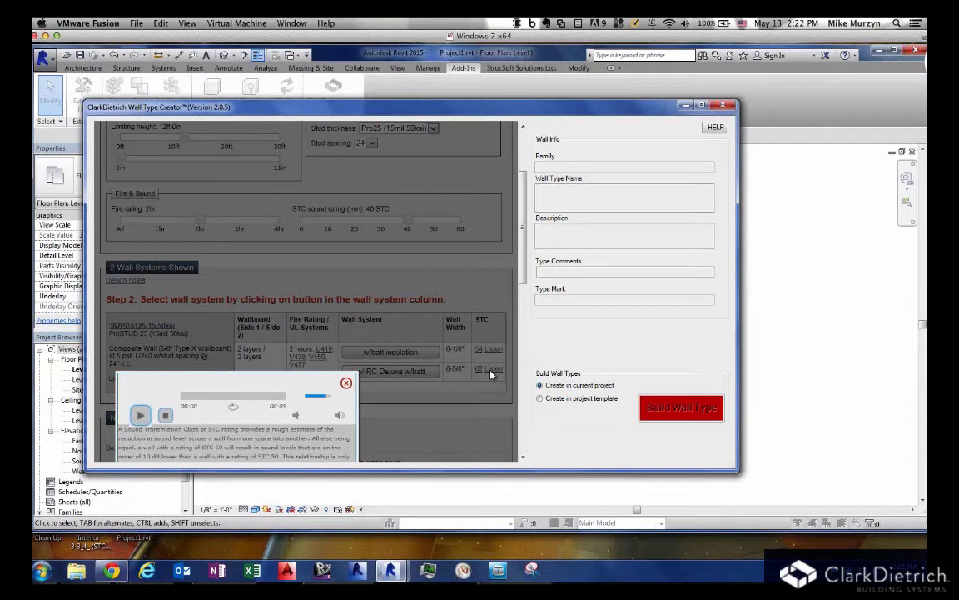
click(346, 382)
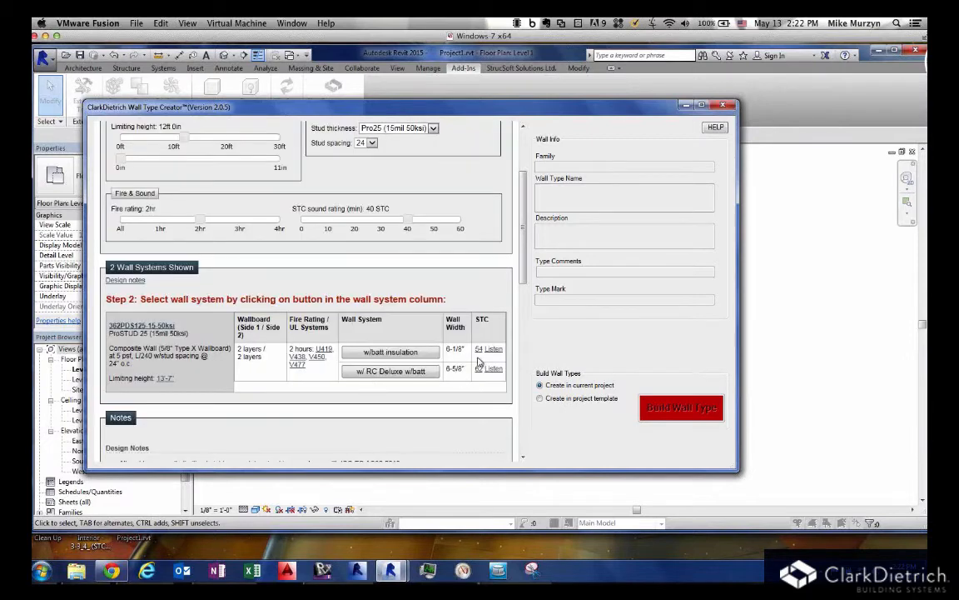
click(495, 348)
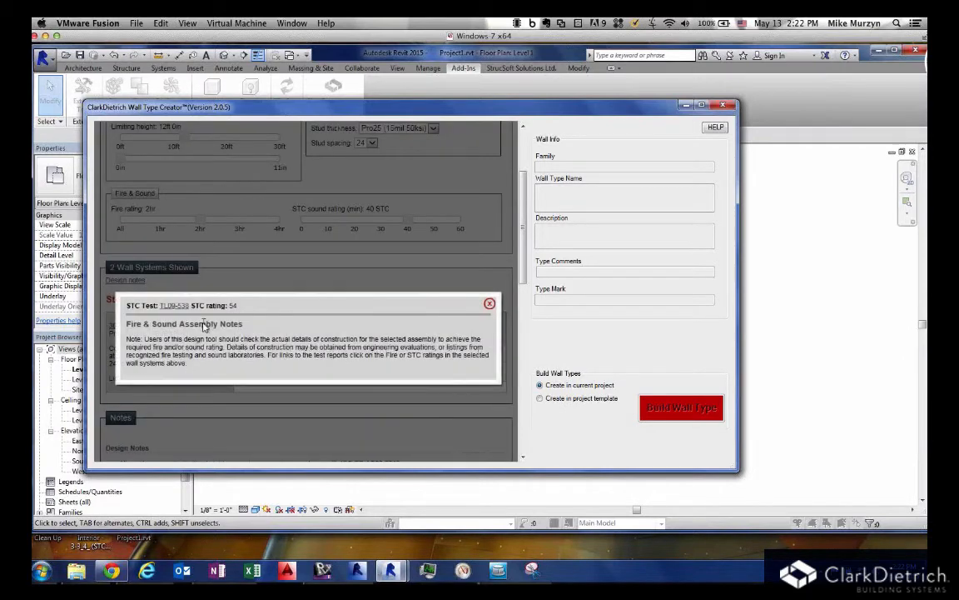
mouse_move(171, 305)
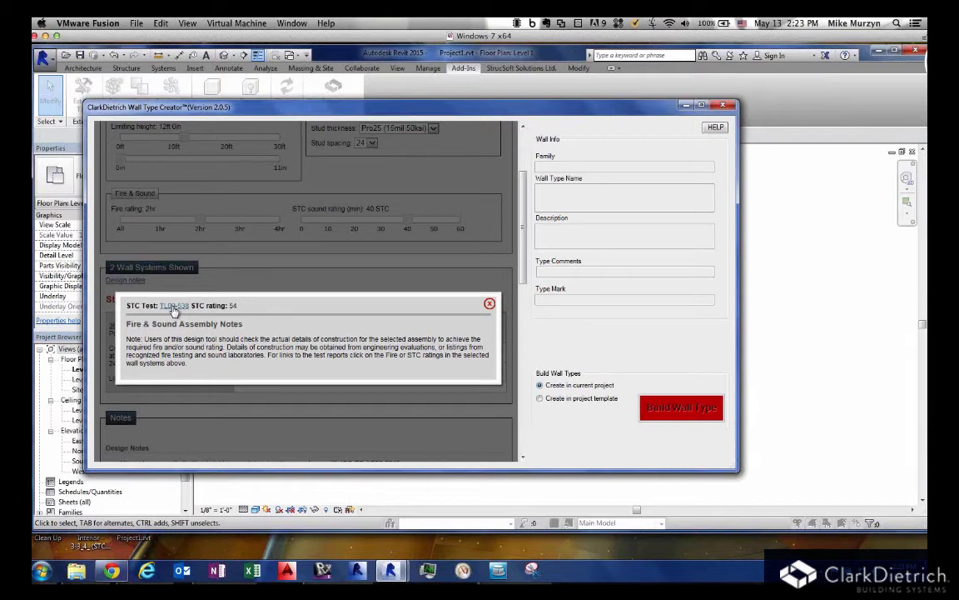
click(488, 303)
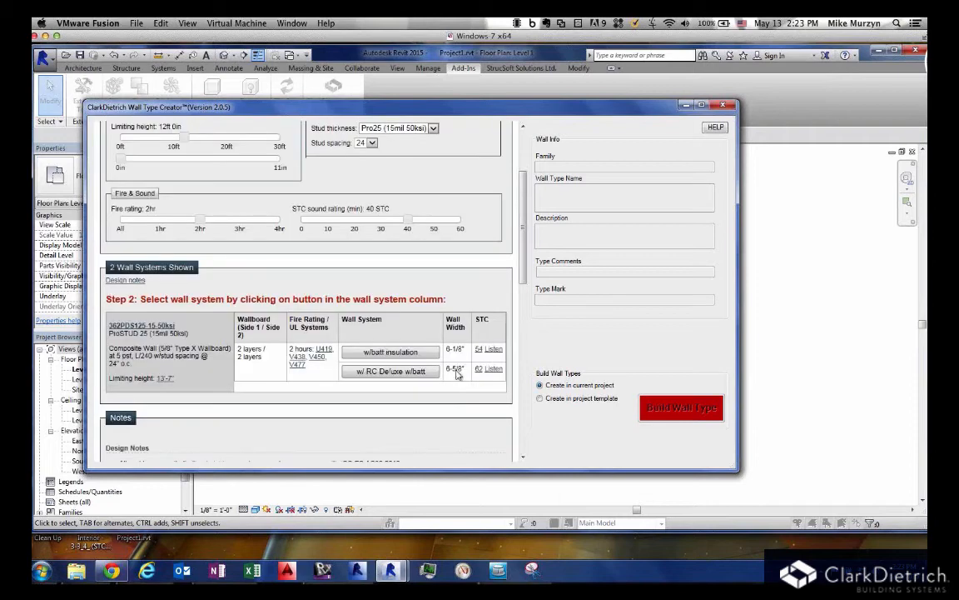
mouse_move(365, 379)
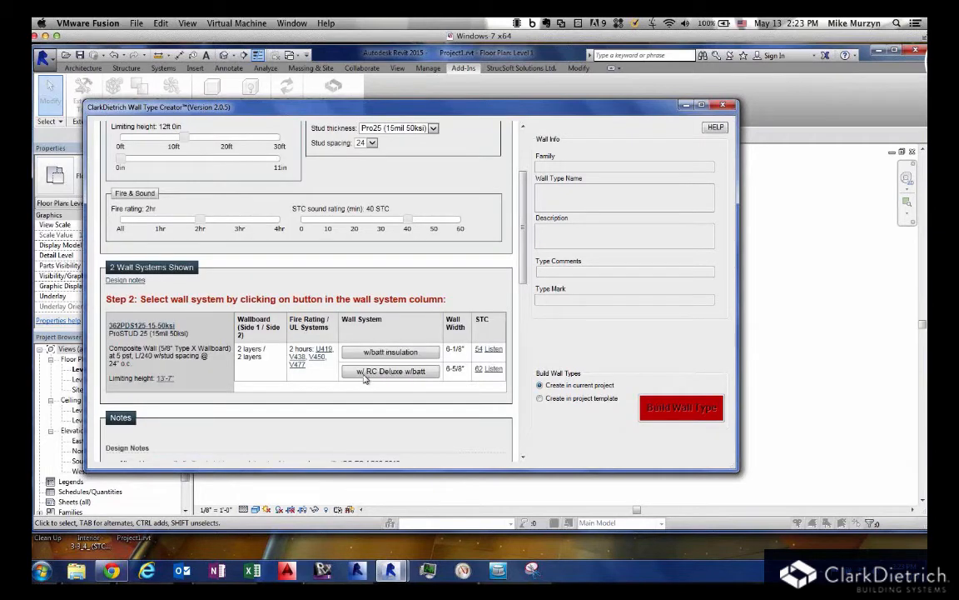
mouse_move(375, 373)
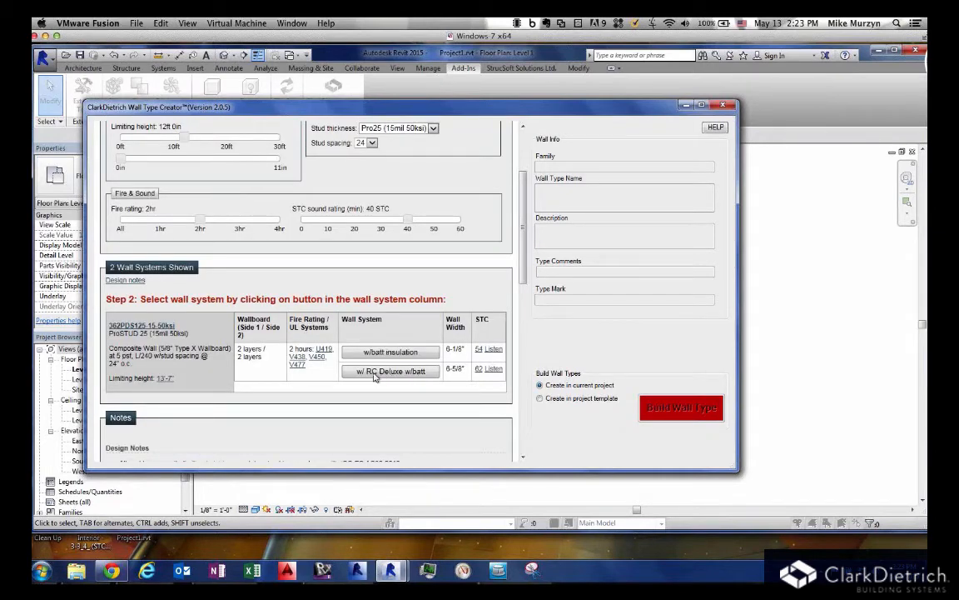
Step: Choose the 'w/ RC Deluxe w/batt' system and pick UL design U419
click(391, 371)
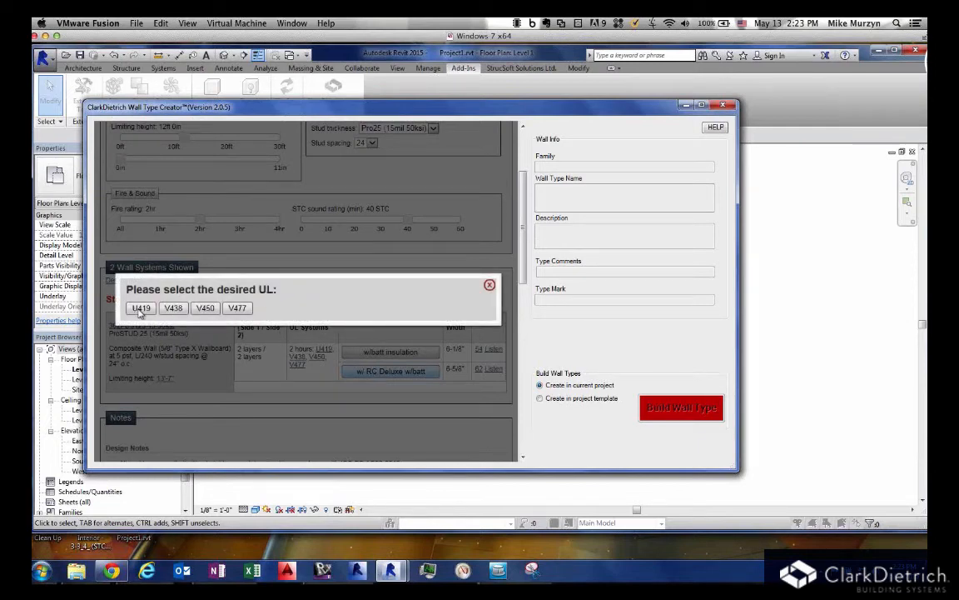
click(141, 307)
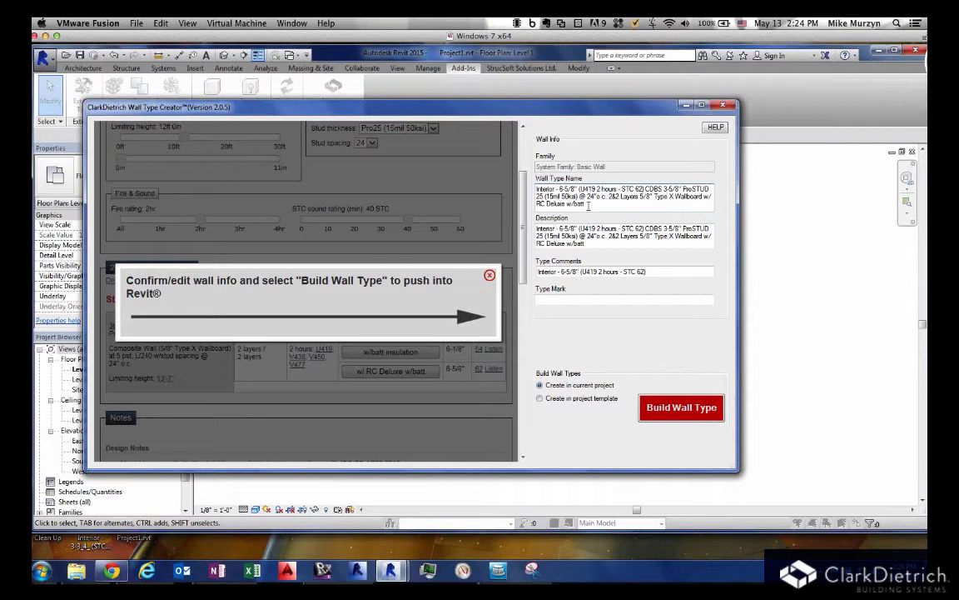
mouse_move(561, 321)
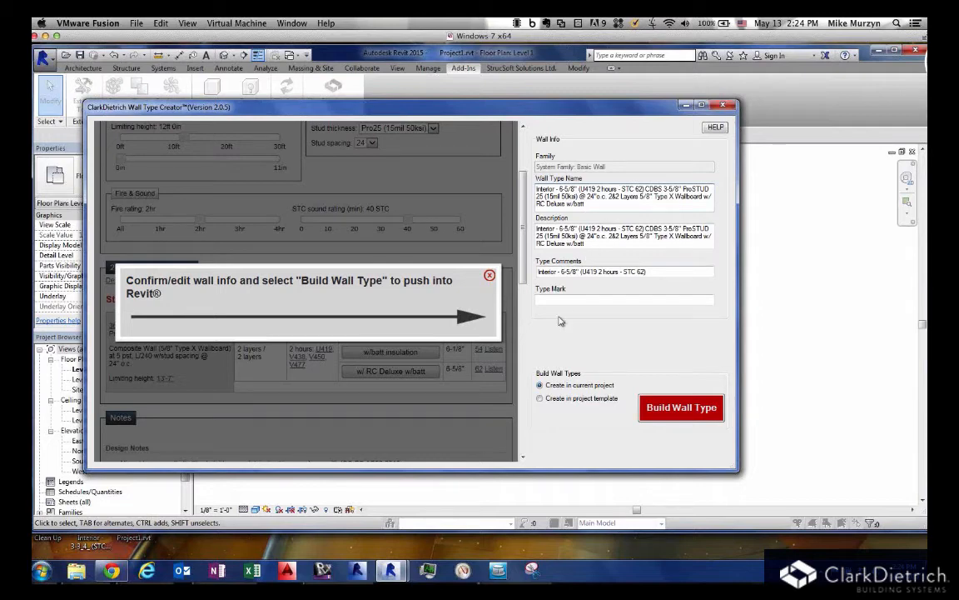
Step: Enter type mark A2 and build the wall type into the current project
text(A)
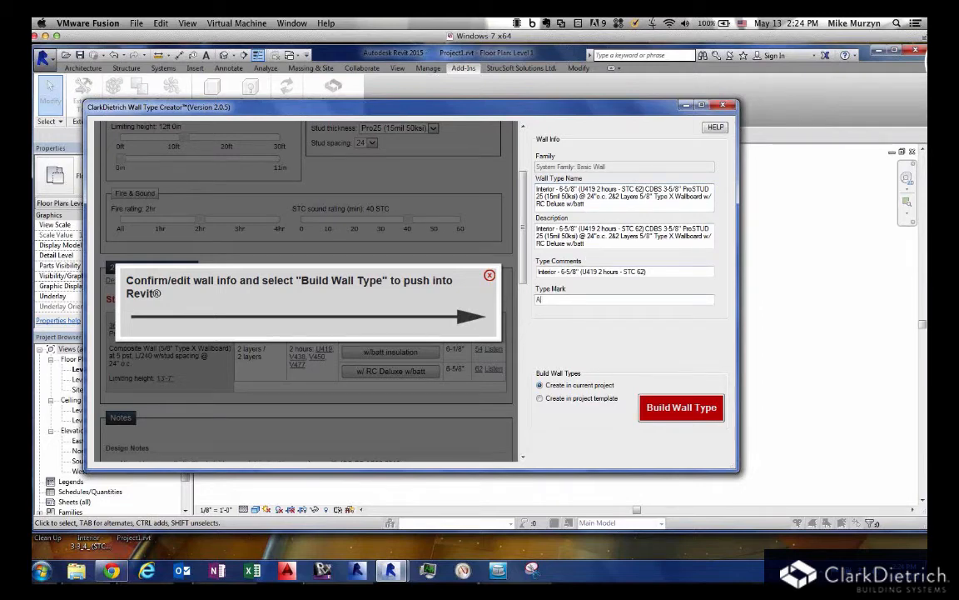
text(2)
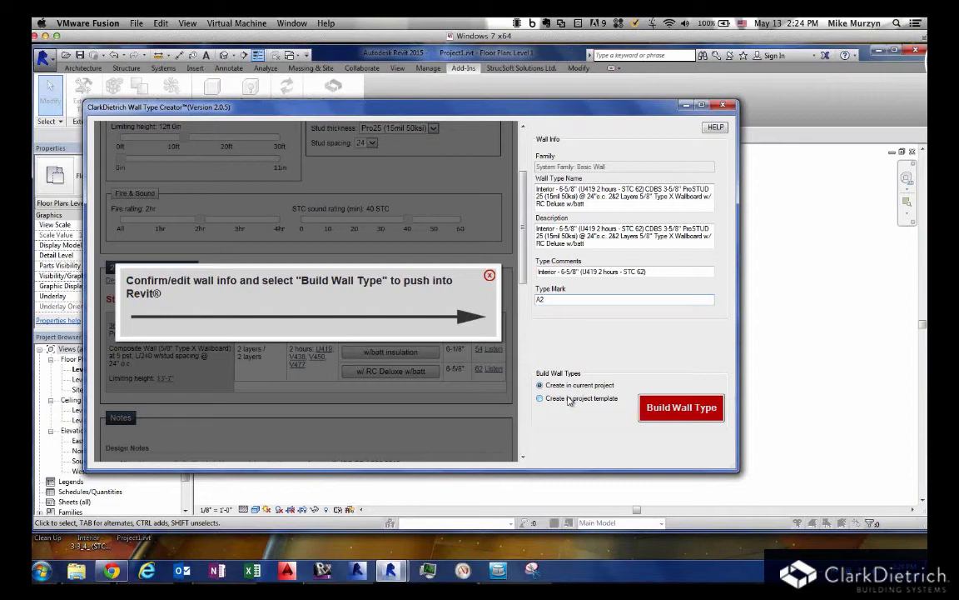
click(538, 398)
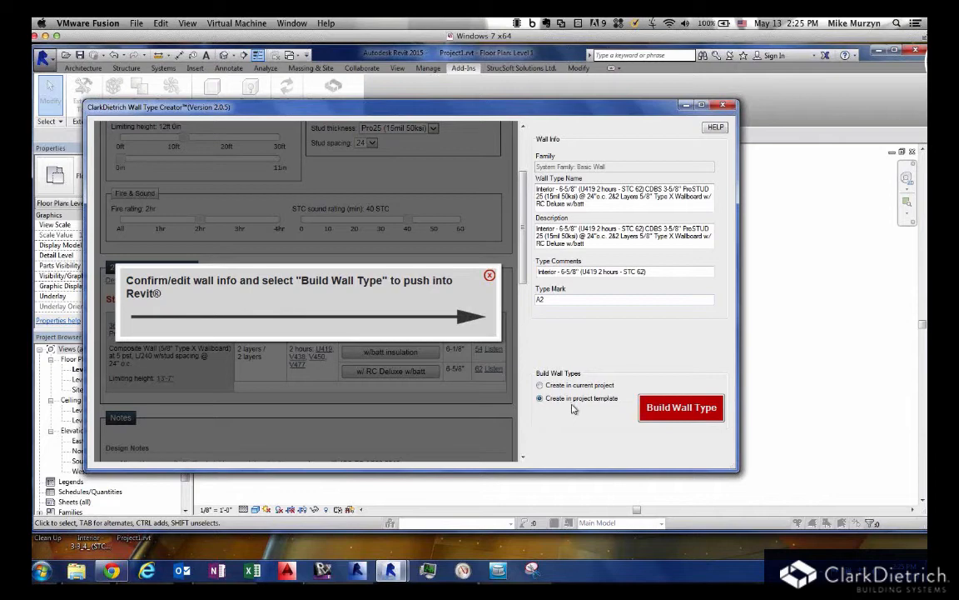
click(539, 385)
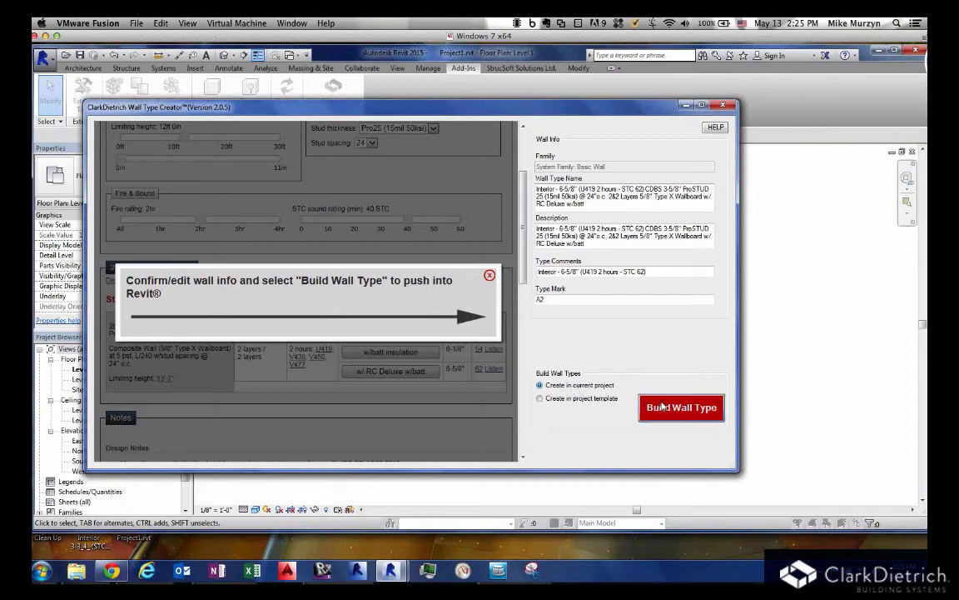
click(682, 407)
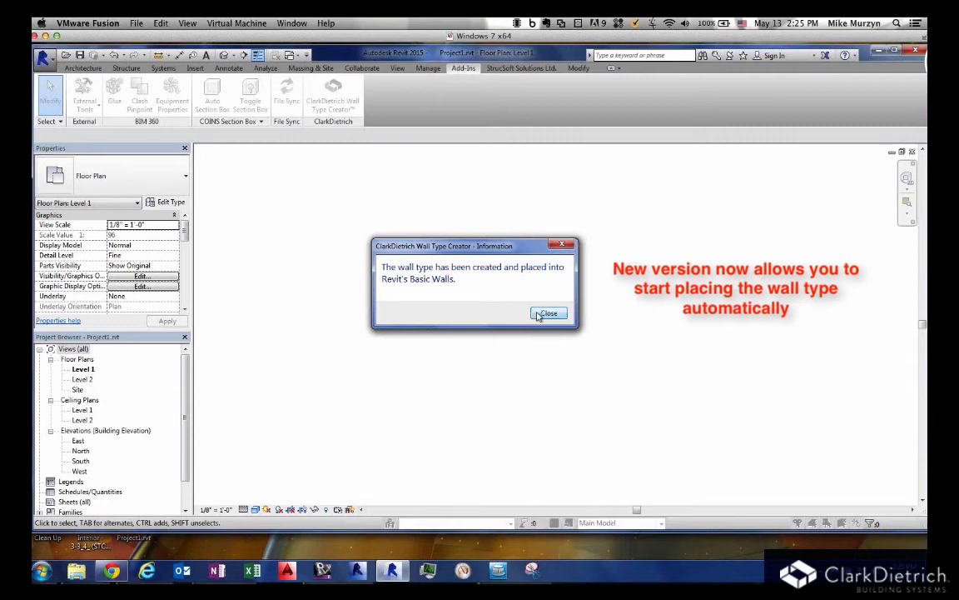
Step: Dismiss the wall-type-created confirmation message
click(548, 313)
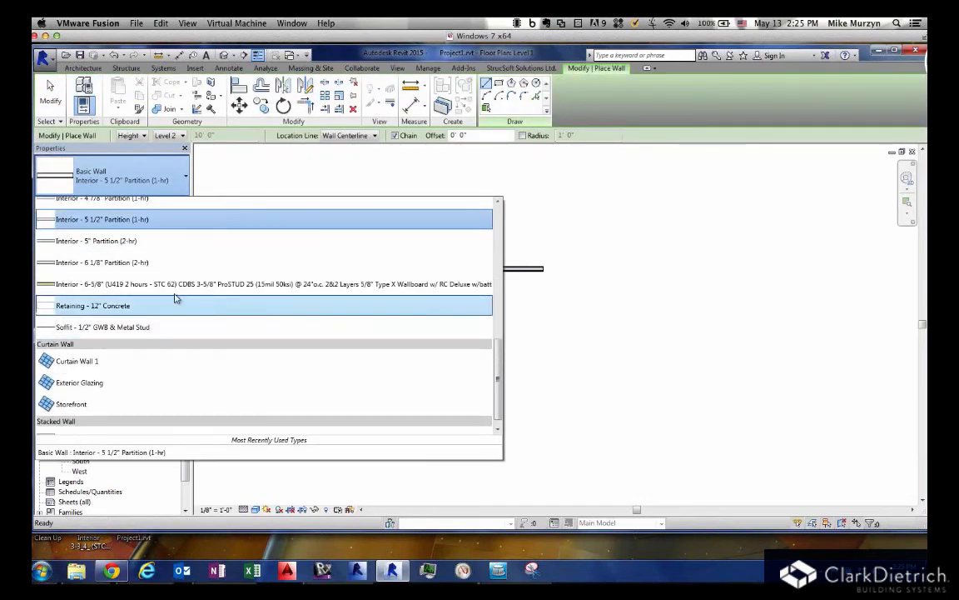
mouse_move(175, 284)
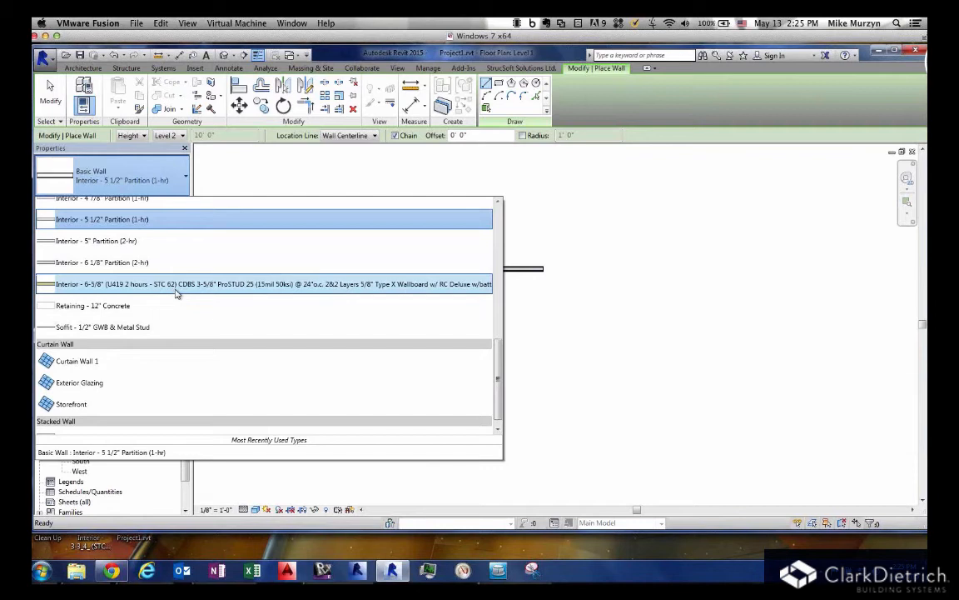
mouse_move(159, 290)
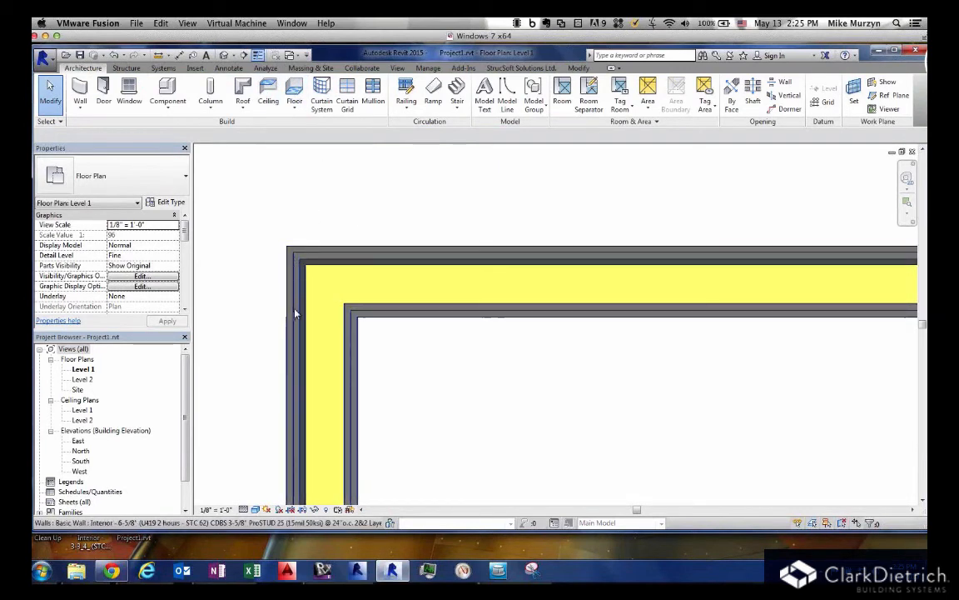
mouse_move(304, 342)
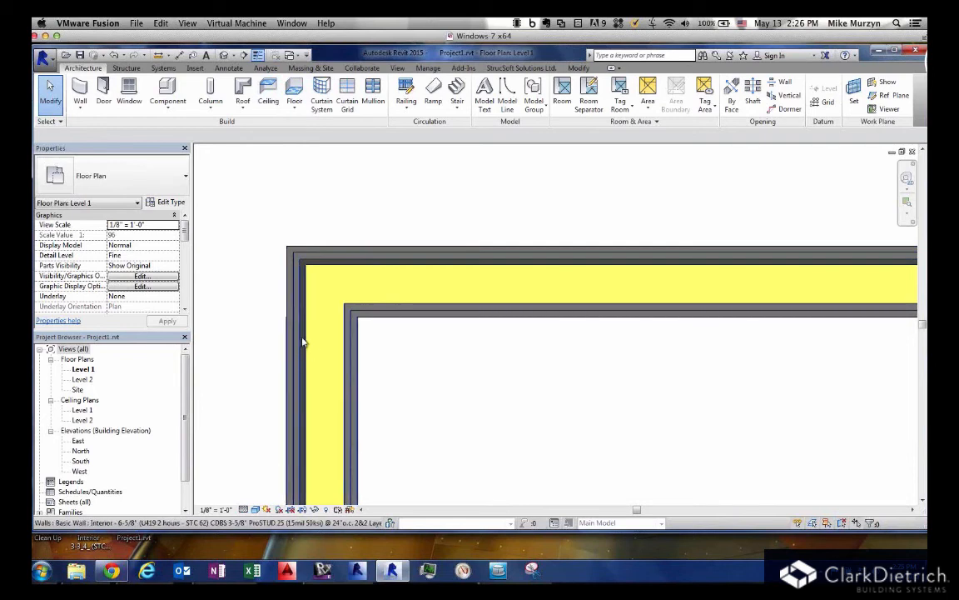
mouse_move(324, 321)
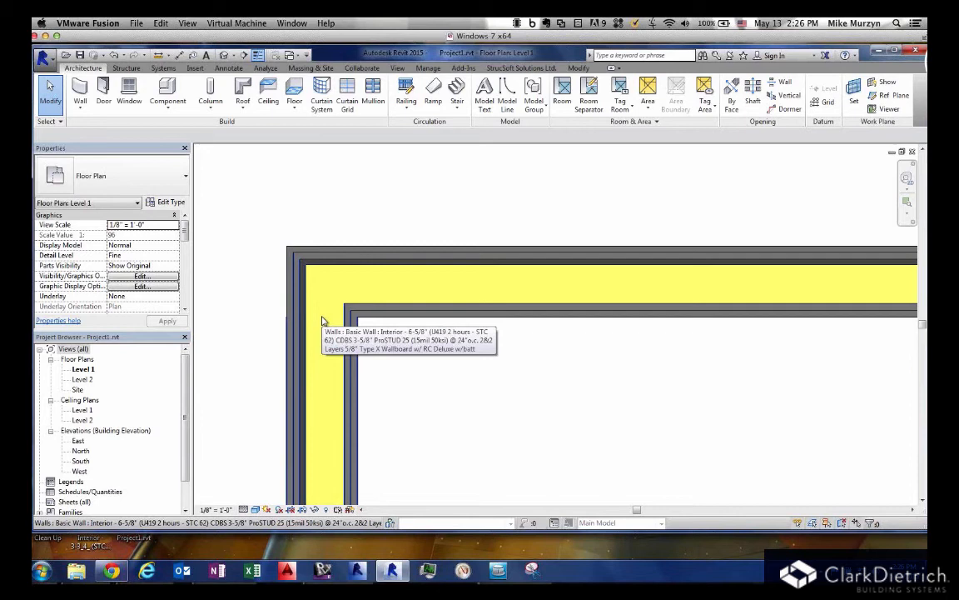
mouse_move(416, 308)
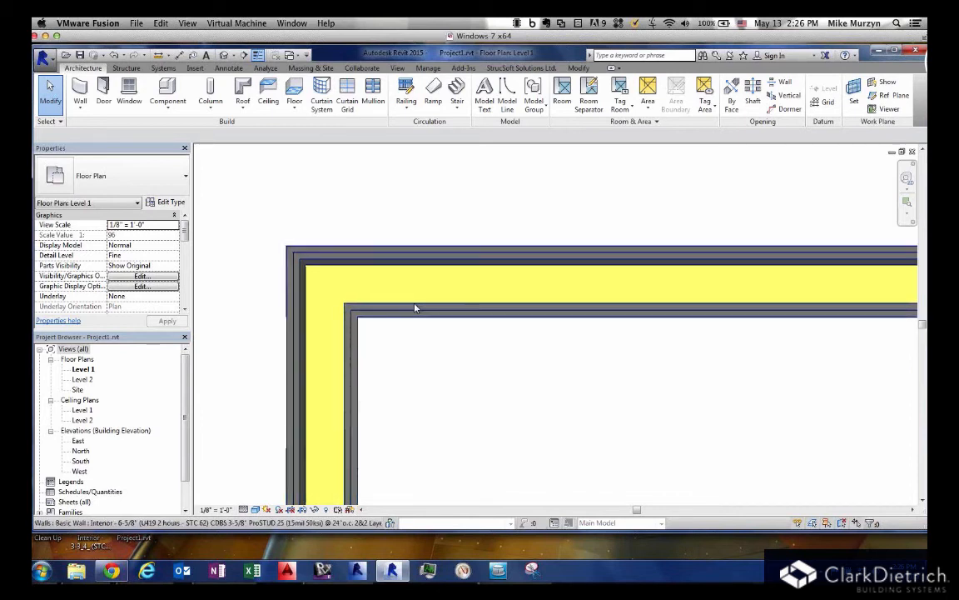
Step: Select a placed partition wall, open its type properties and scroll through its parameters
click(415, 305)
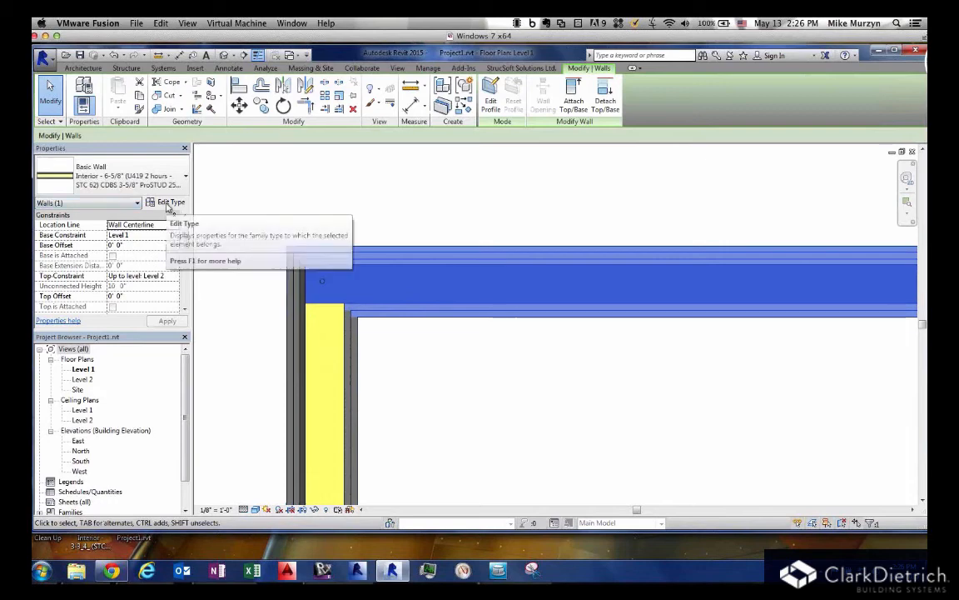
click(165, 201)
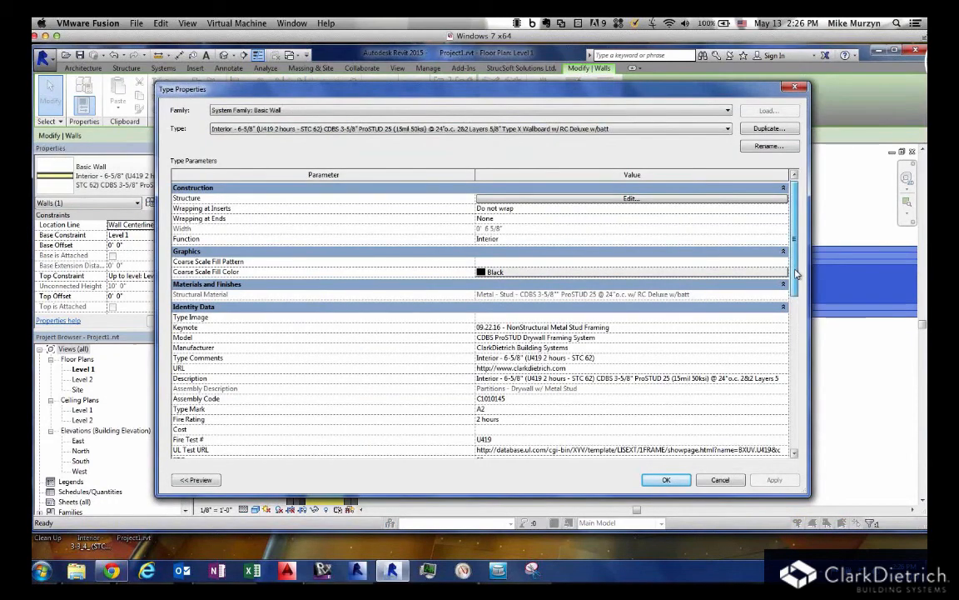
scroll(down, 3)
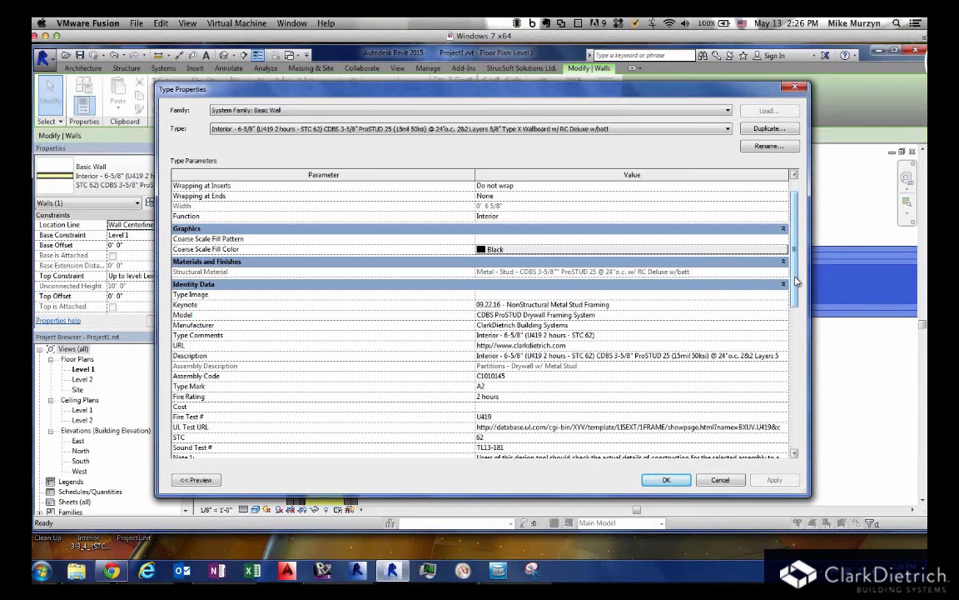
scroll(down, 3)
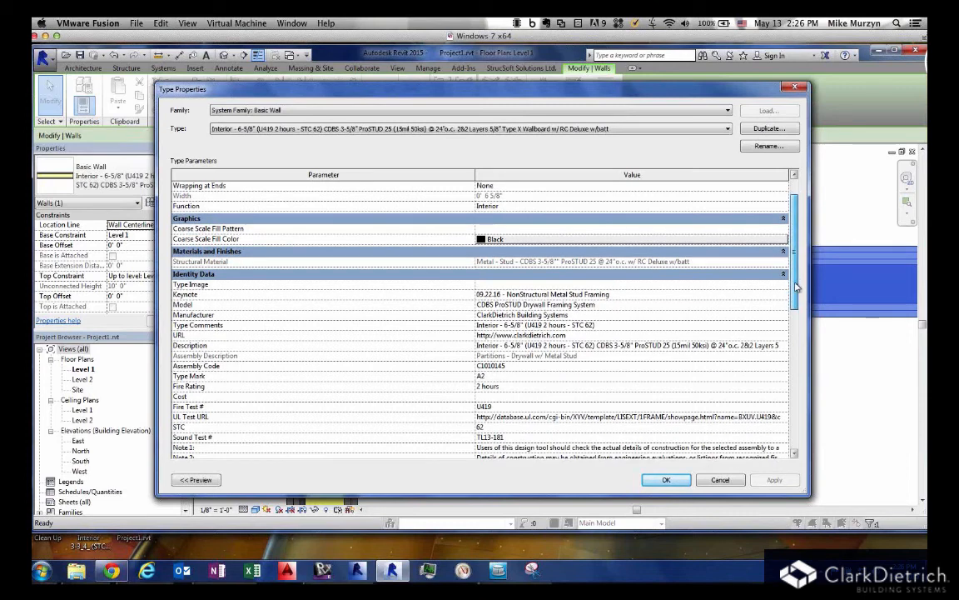
scroll(down, 3)
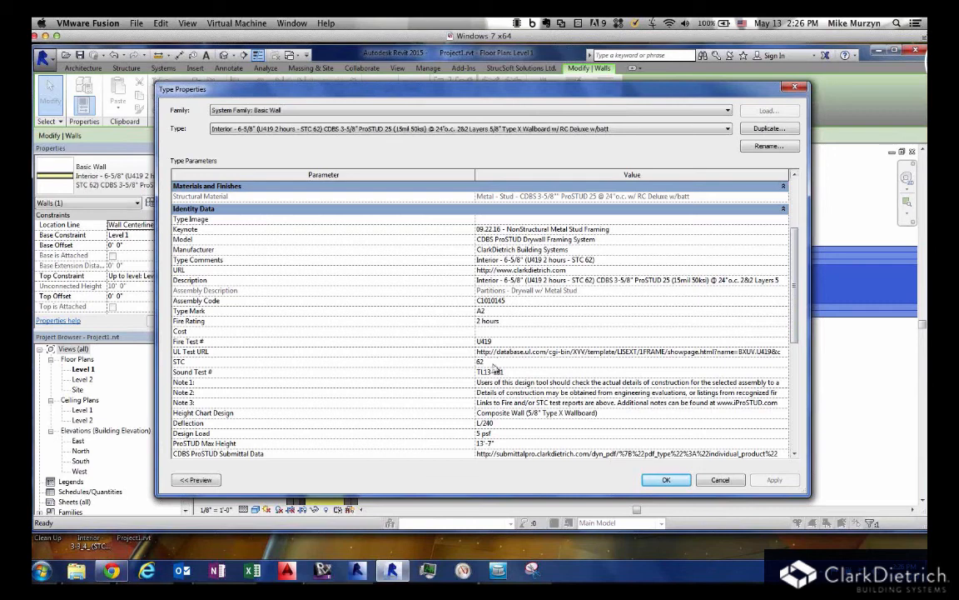
mouse_move(515, 377)
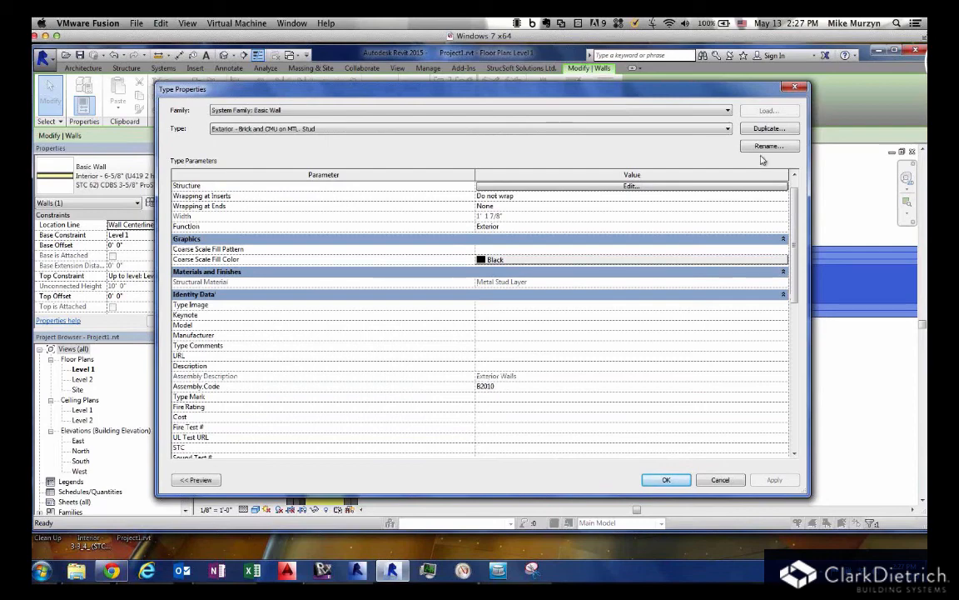
Step: Close and reopen the 6-5/8" partition type properties, scrolling to the ProSTUD green building data
click(666, 480)
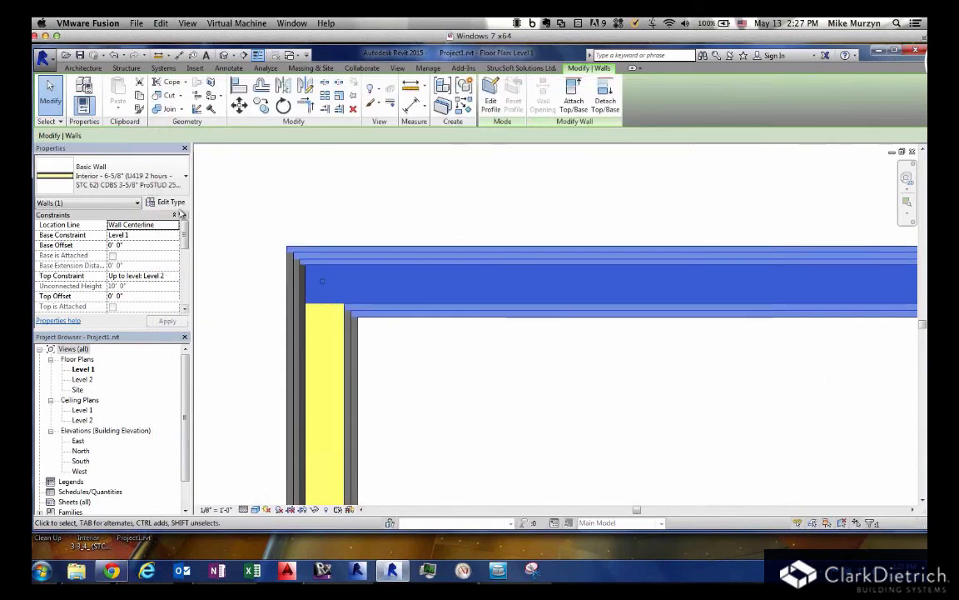
click(170, 201)
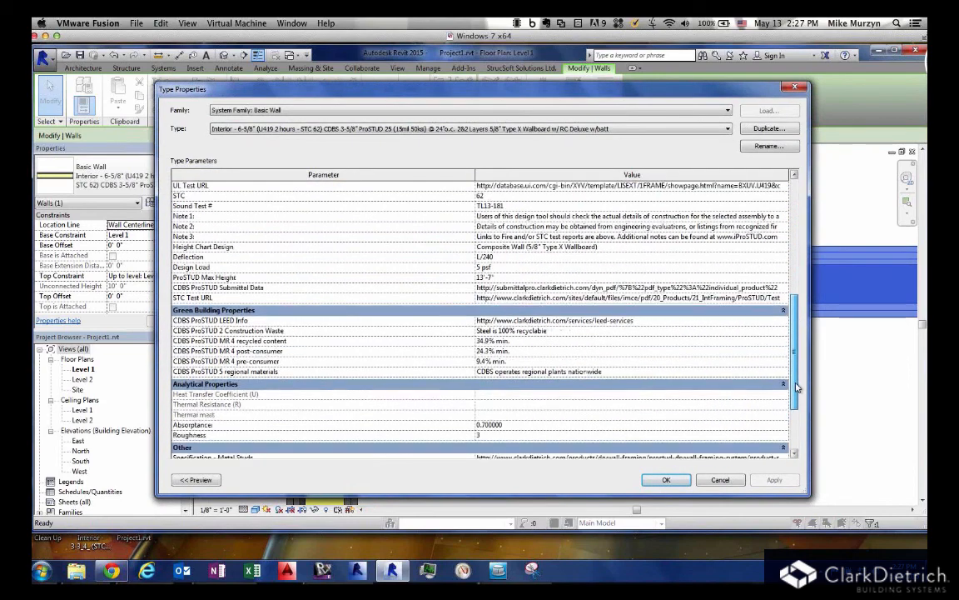
scroll(down, 3)
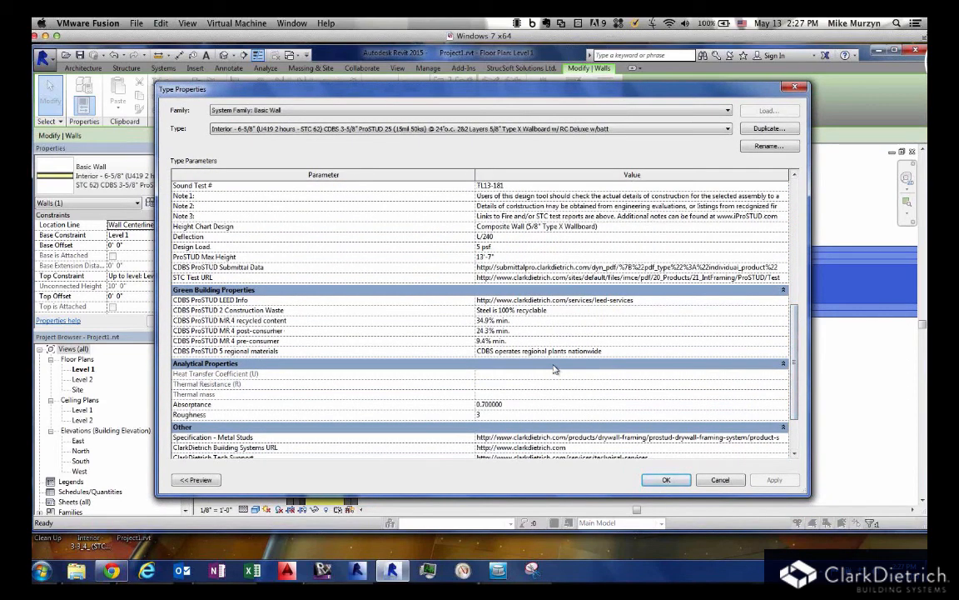
mouse_move(563, 346)
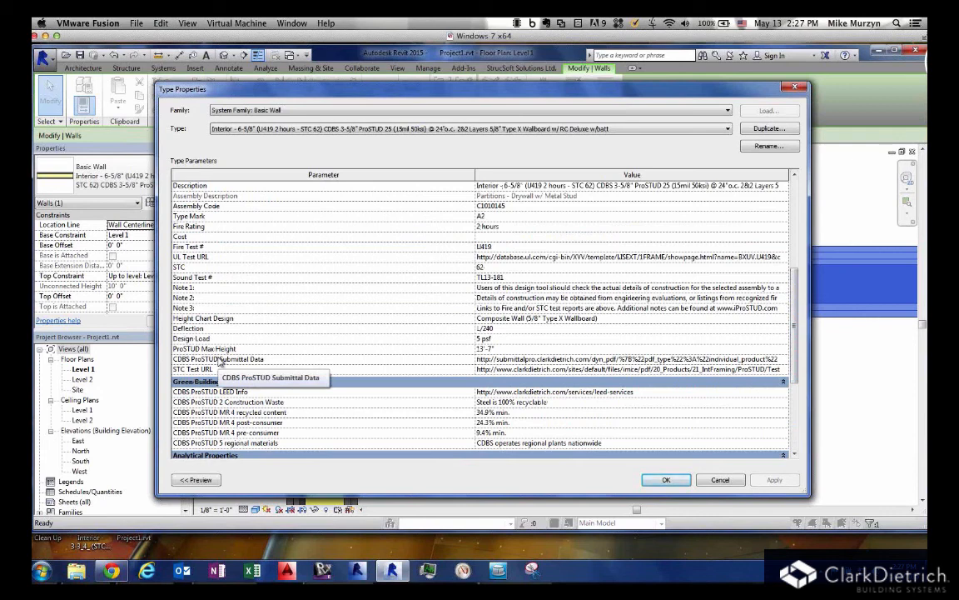
mouse_move(455, 359)
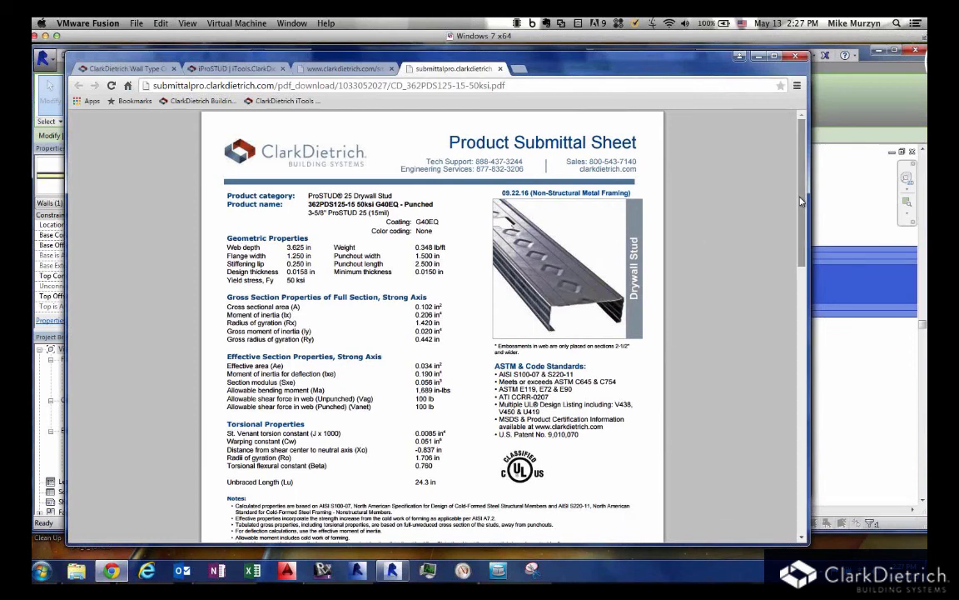
scroll(down, 3)
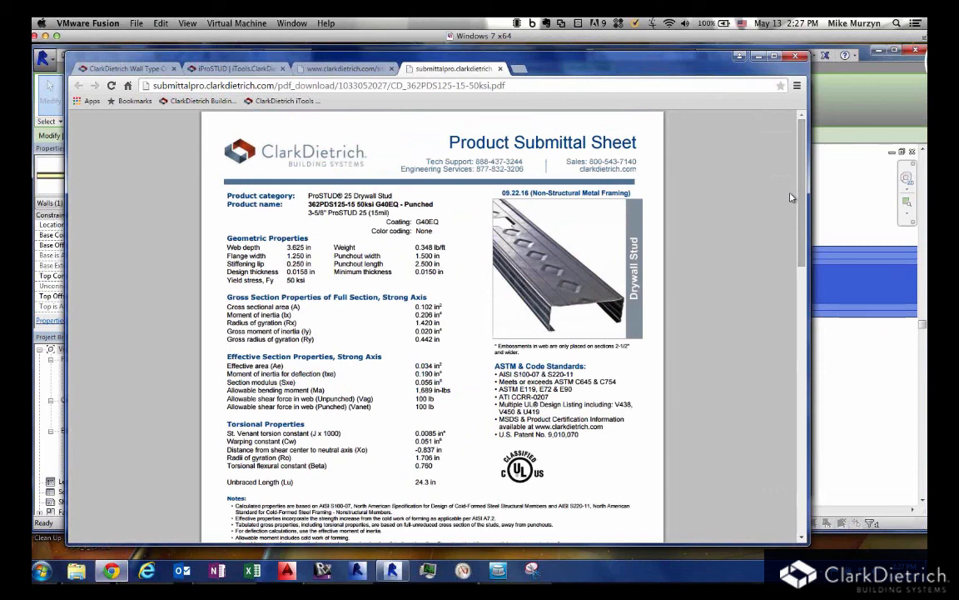
mouse_move(528, 103)
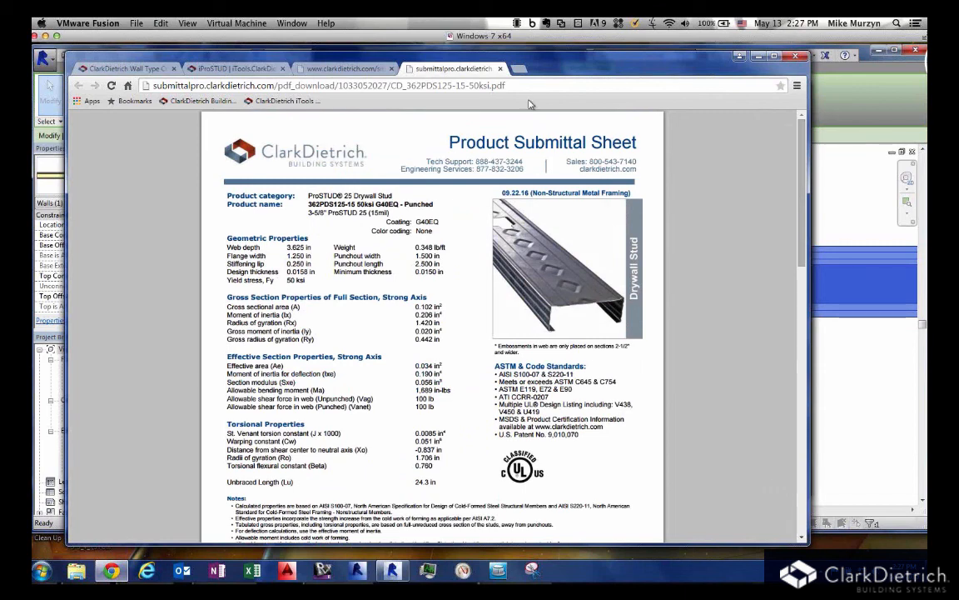